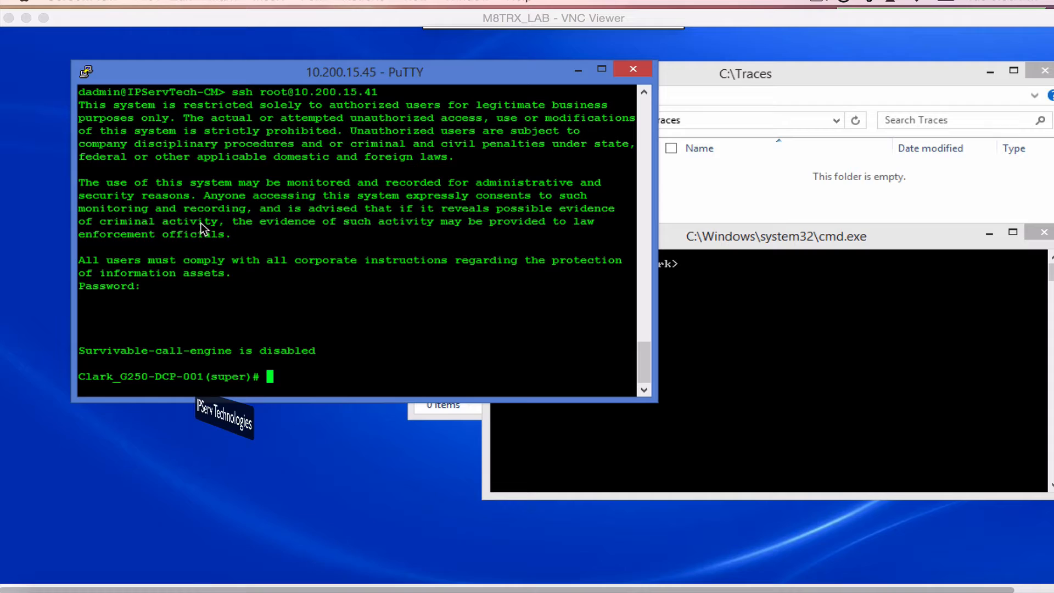
- Enter 'set port mirror source-port 10/4 mirror-port 10/3 sampling always direction both' without running it
text(set)
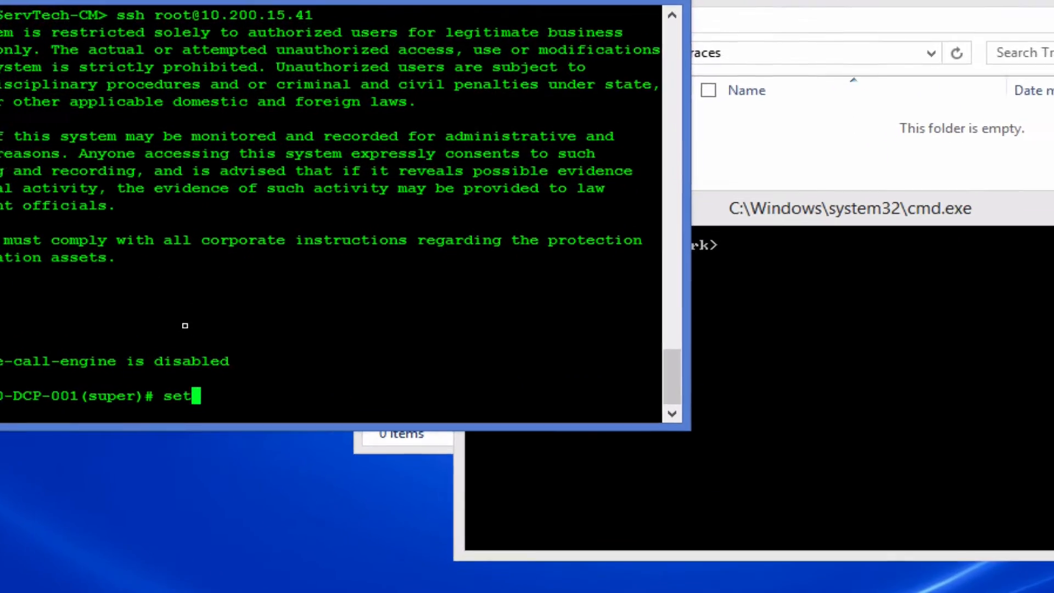
text(port)
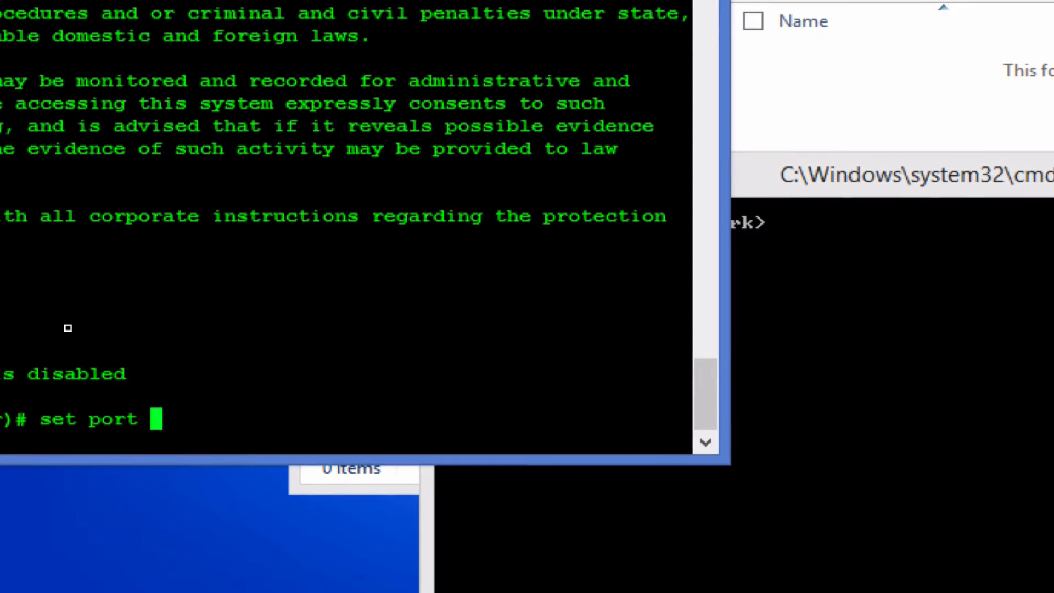
text(mirror)
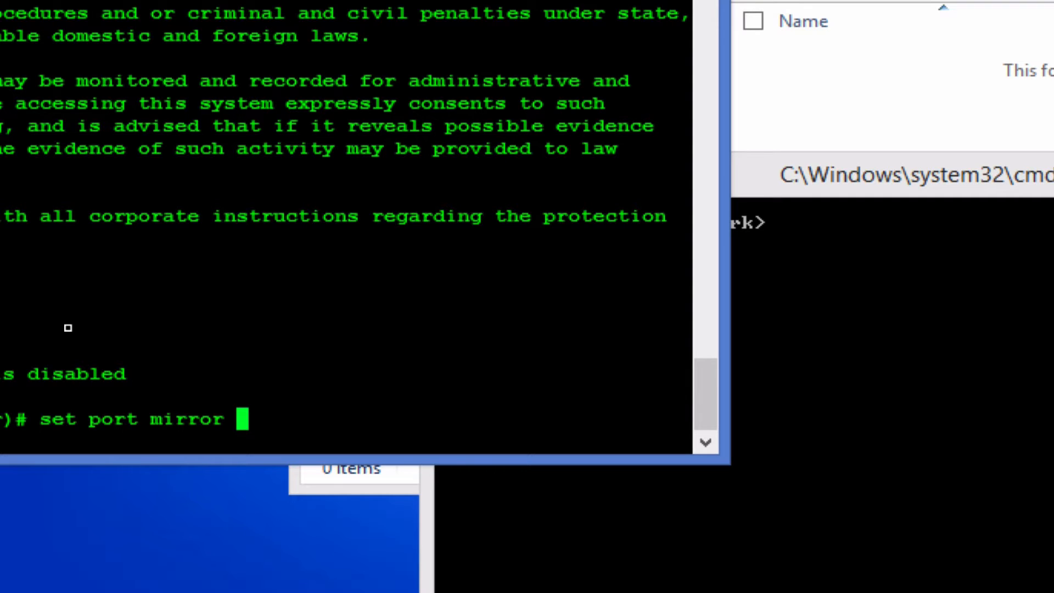
text(source-port)
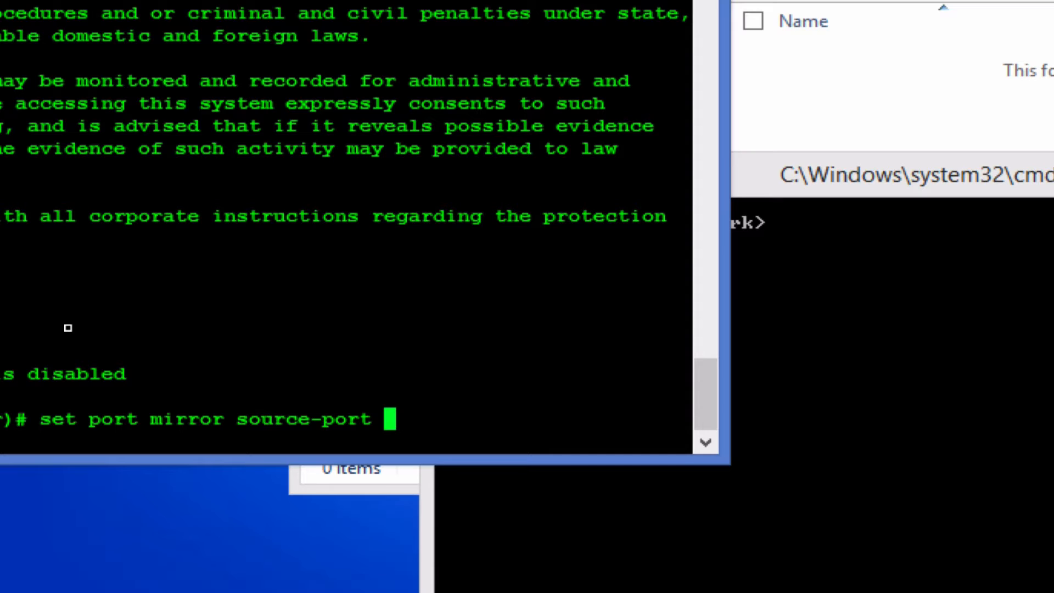
text(10/4)
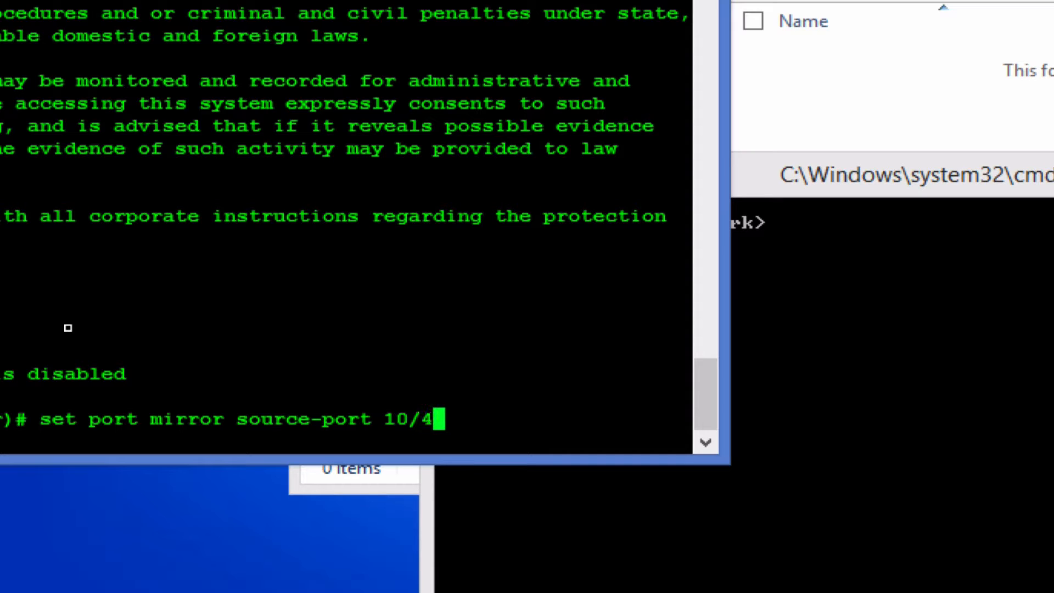
text(mirror-port)
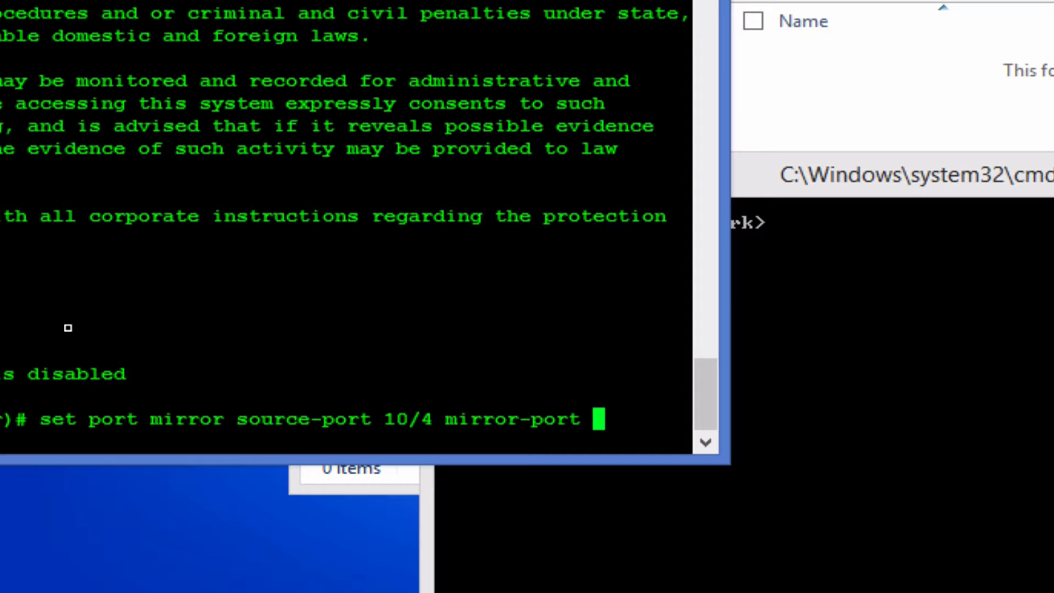
text(10/)
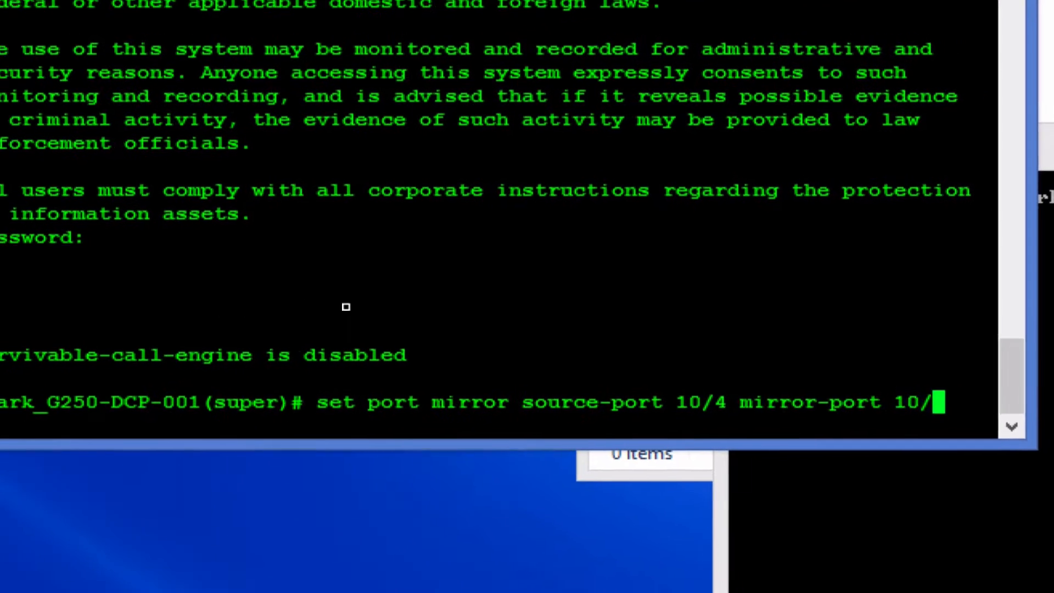
text(3 sampling)
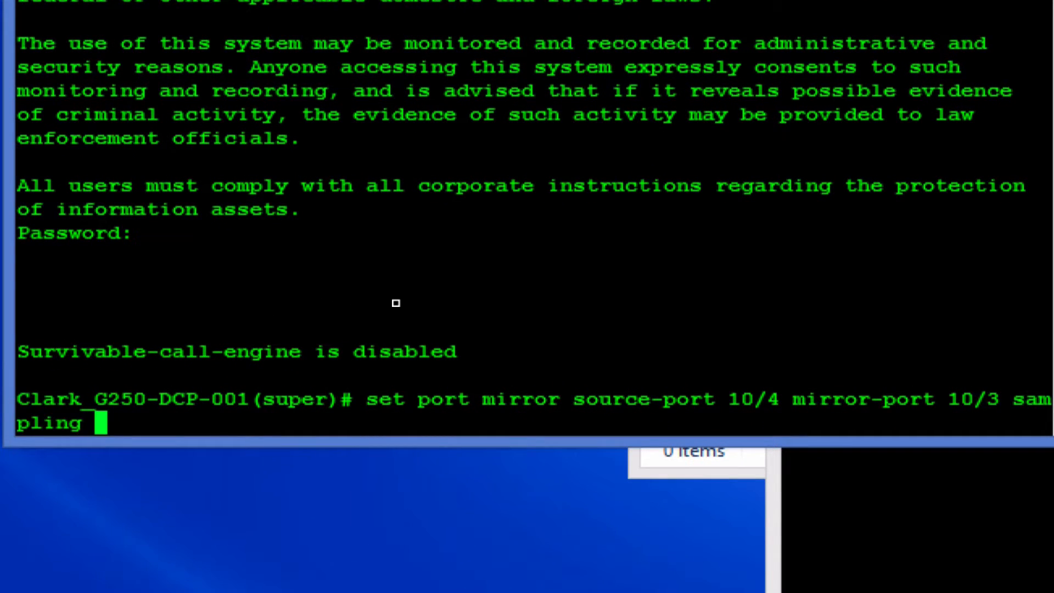
text(a)
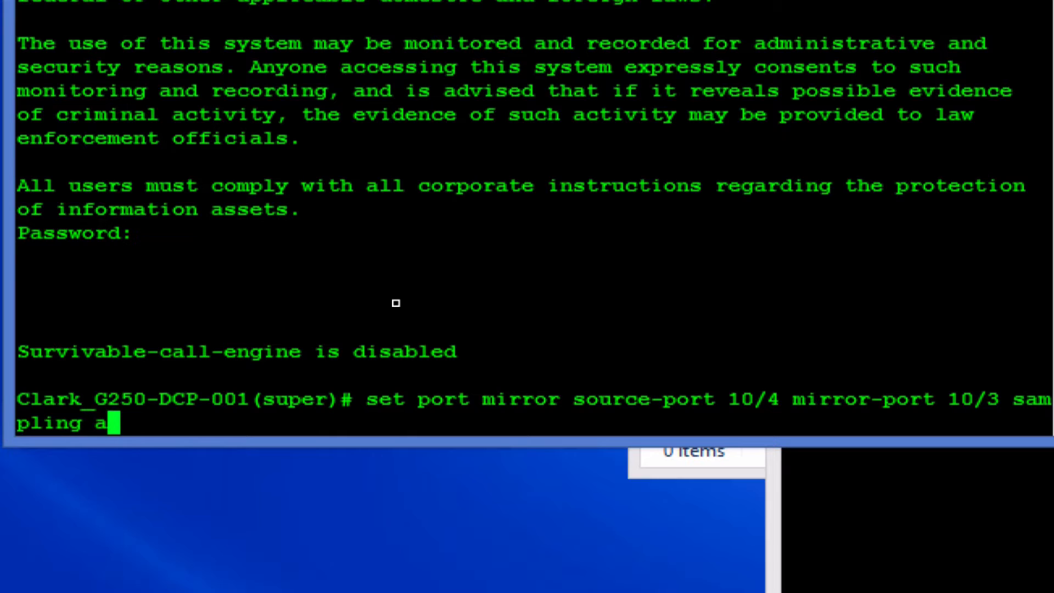
text(lways)
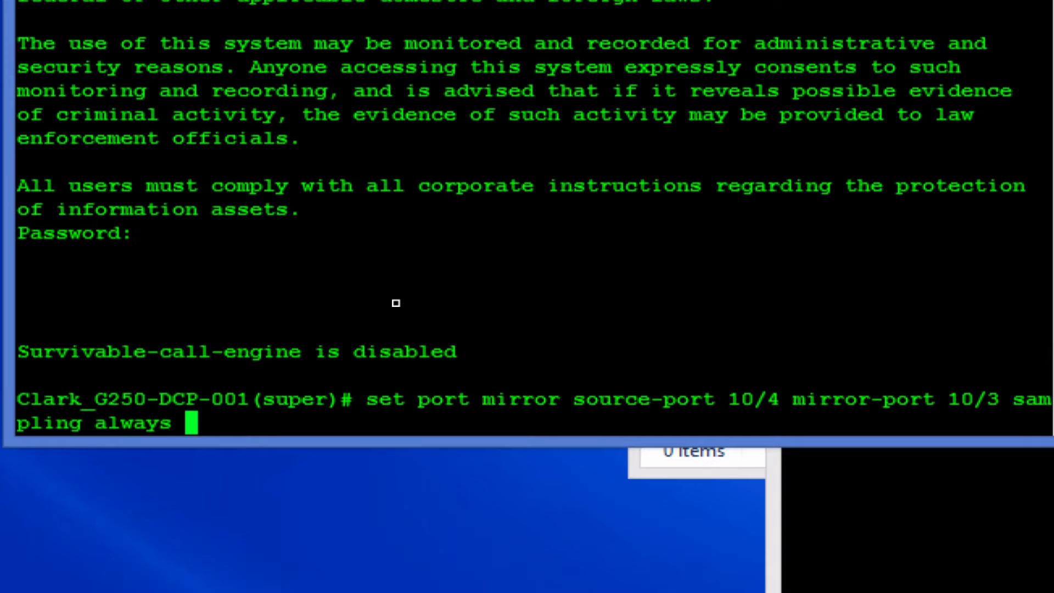
text(direction)
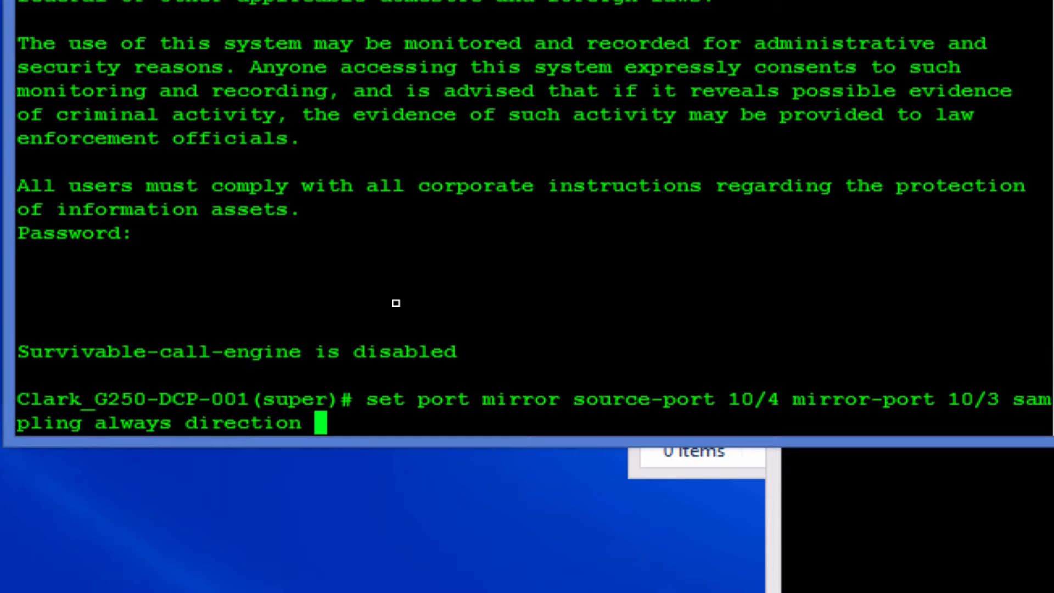
text(both)
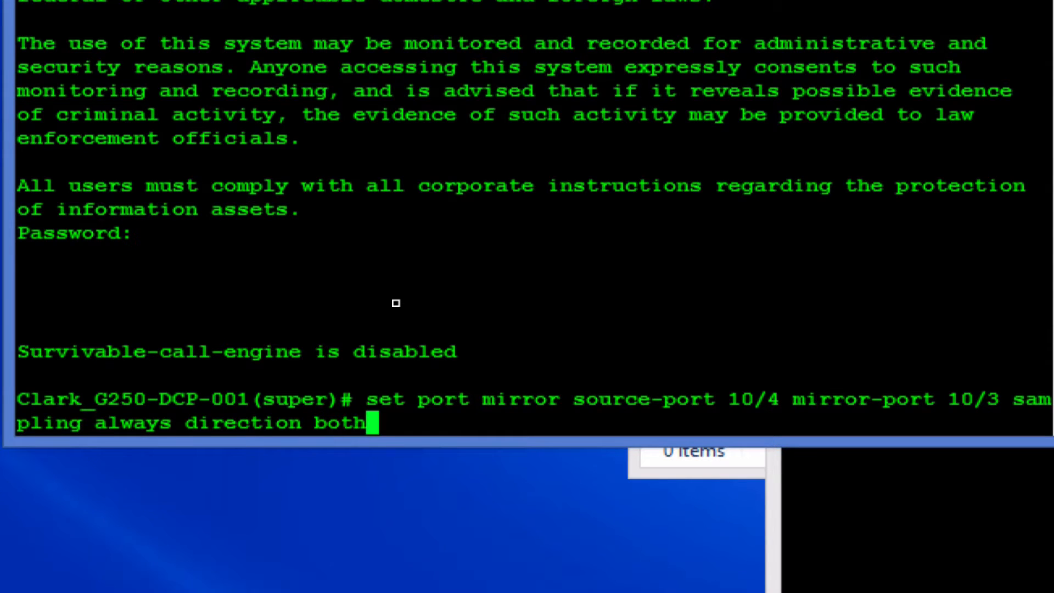
- Run the mirror command and verify with 'show port mirror' that Rx/Tx mirroring 10/4 to 10/3 is enabled
key(Return)
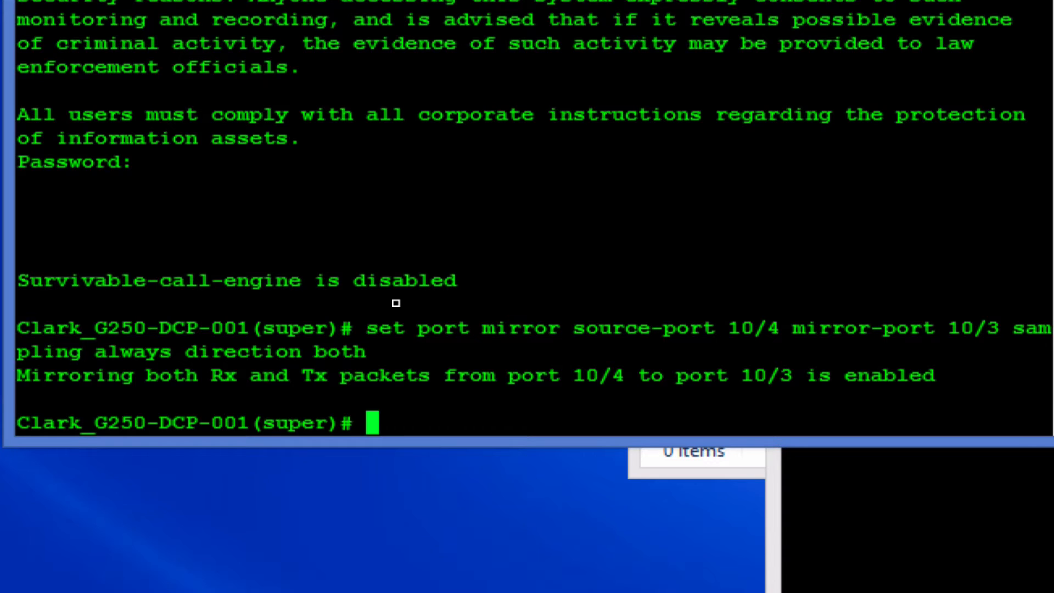
text(show port mirror)
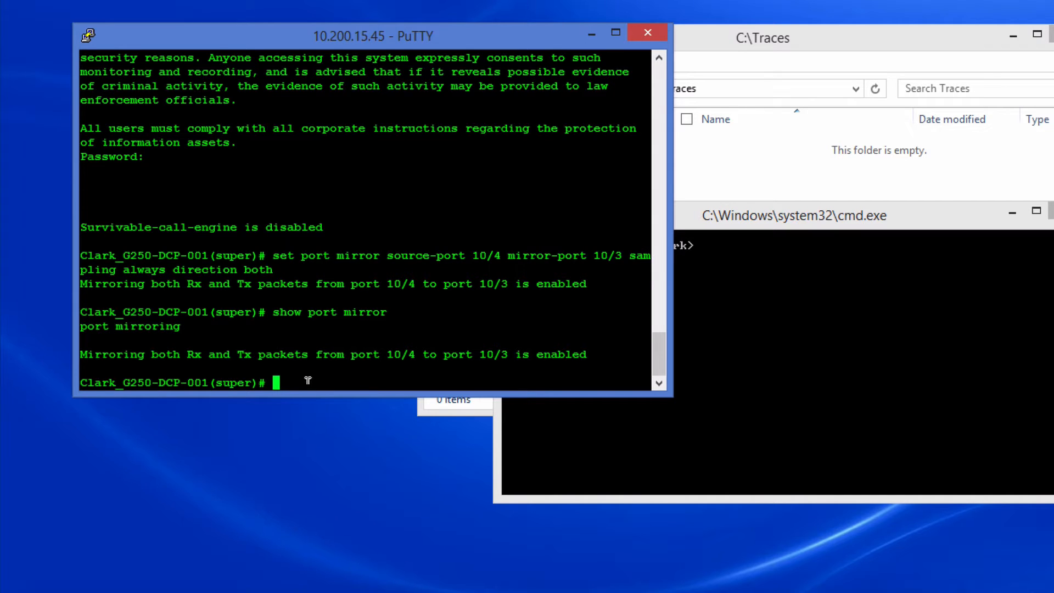
mouse_move(815, 343)
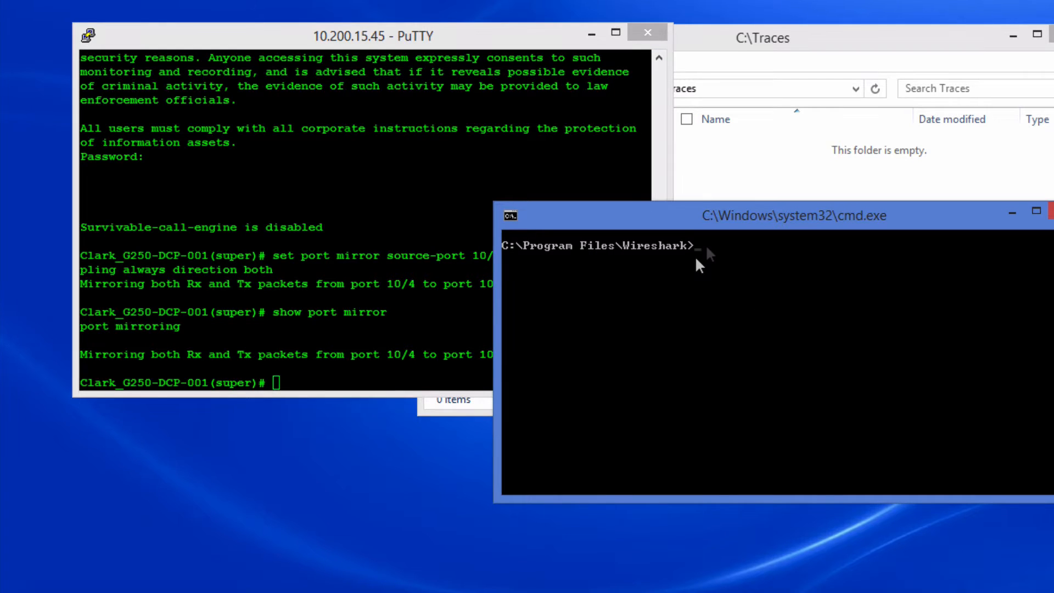
- Run 'tshark -D' to list capture interfaces: Wi-Fi, Local Area Connection* 3, Ethernet
text(t)
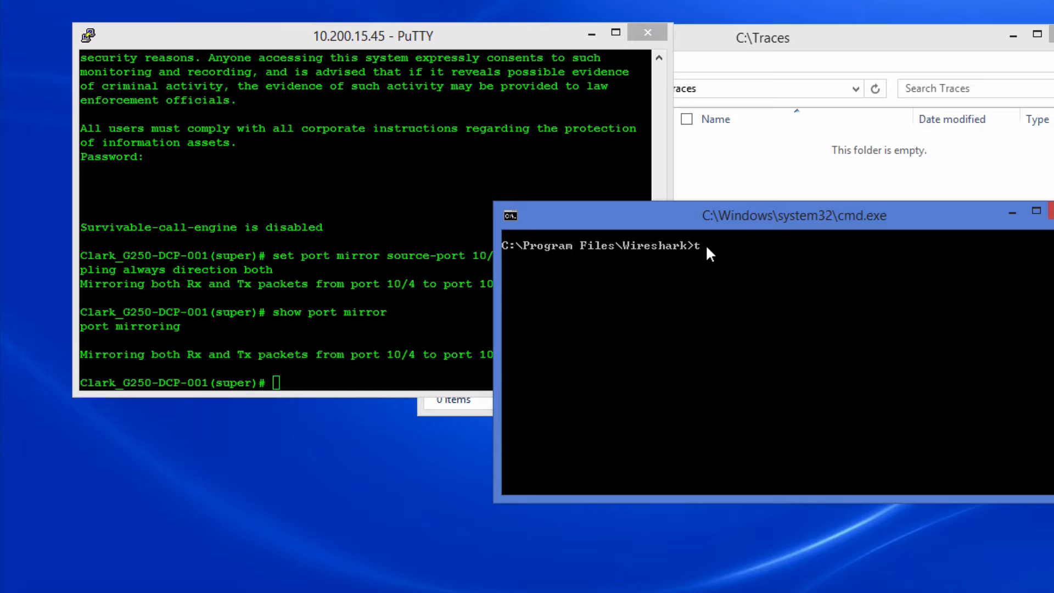
text(shark)
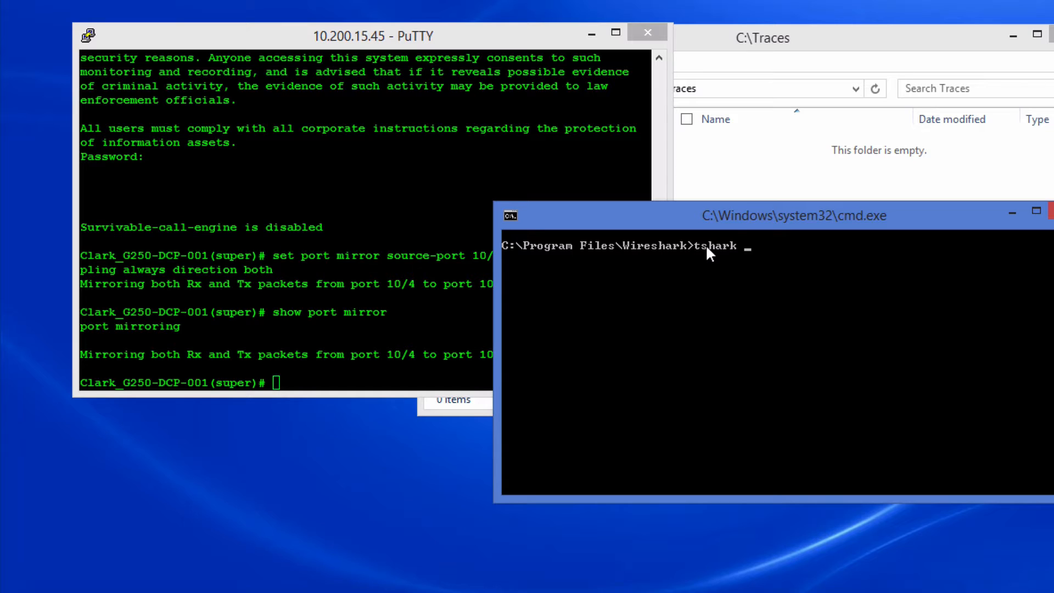
text(-D)
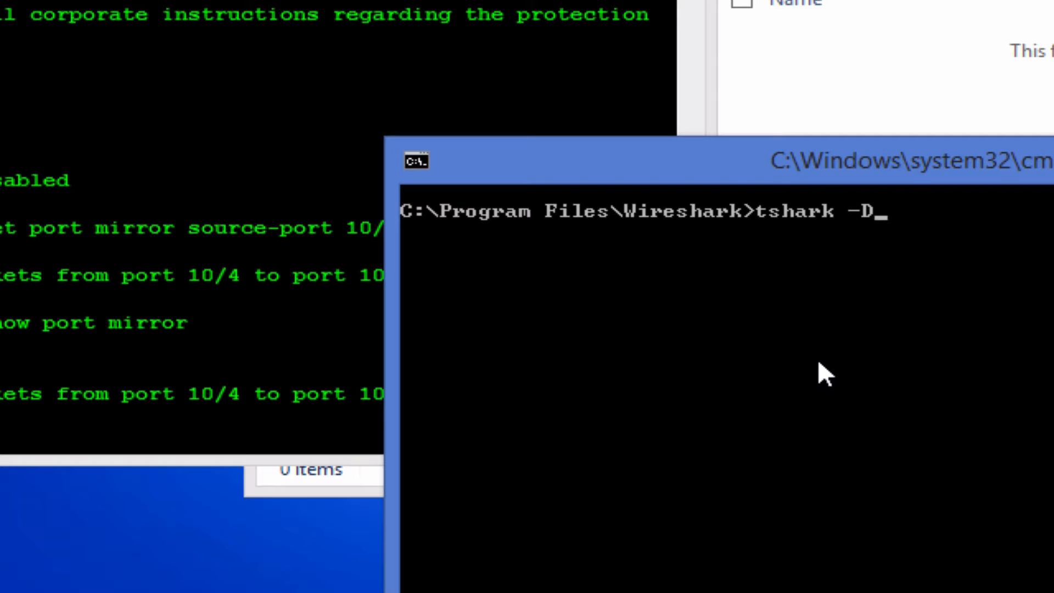
mouse_move(685, 309)
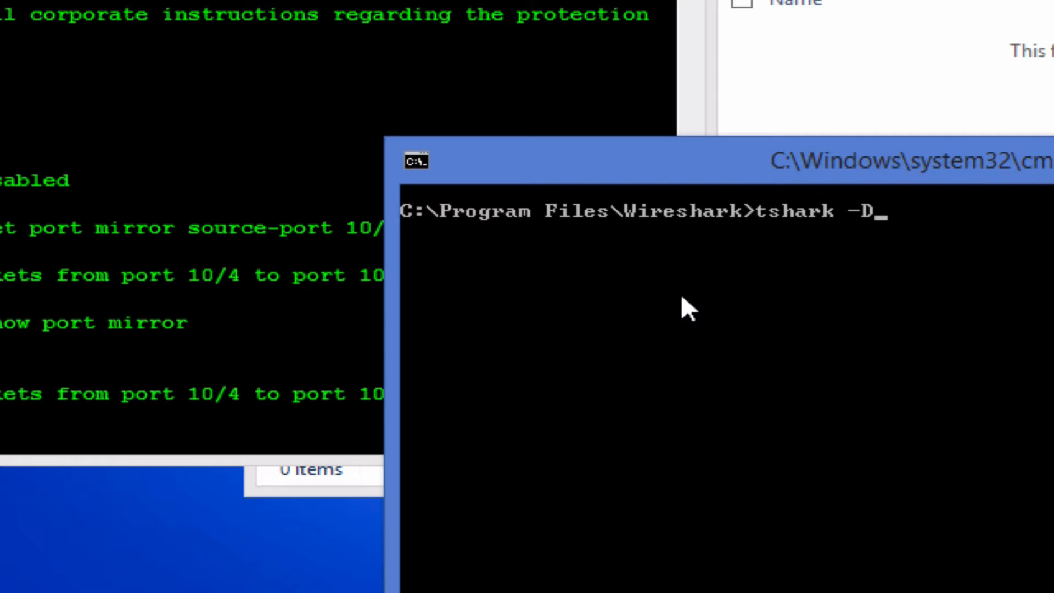
mouse_move(746, 245)
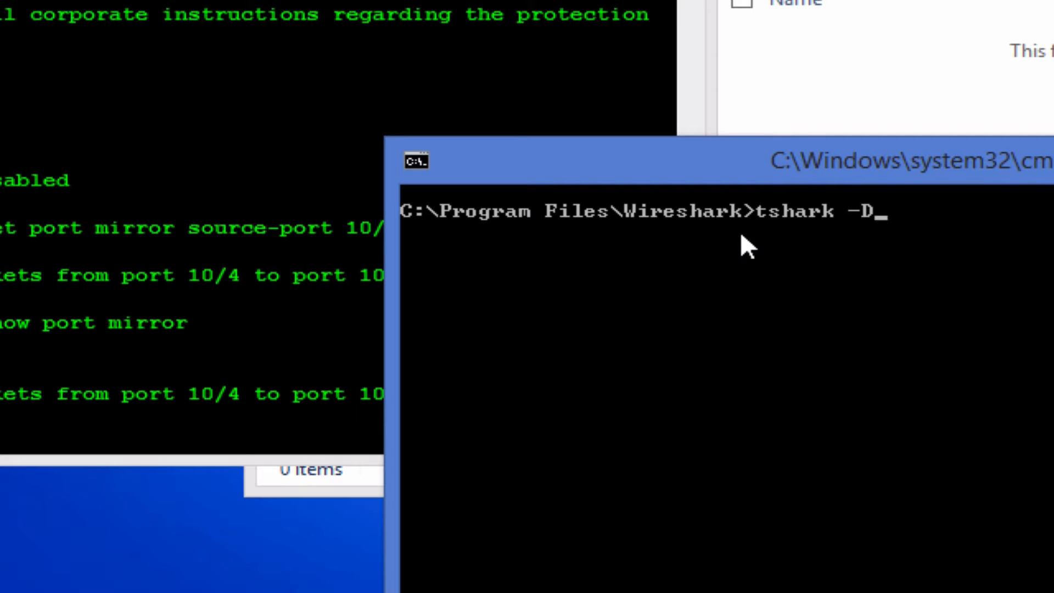
mouse_move(887, 244)
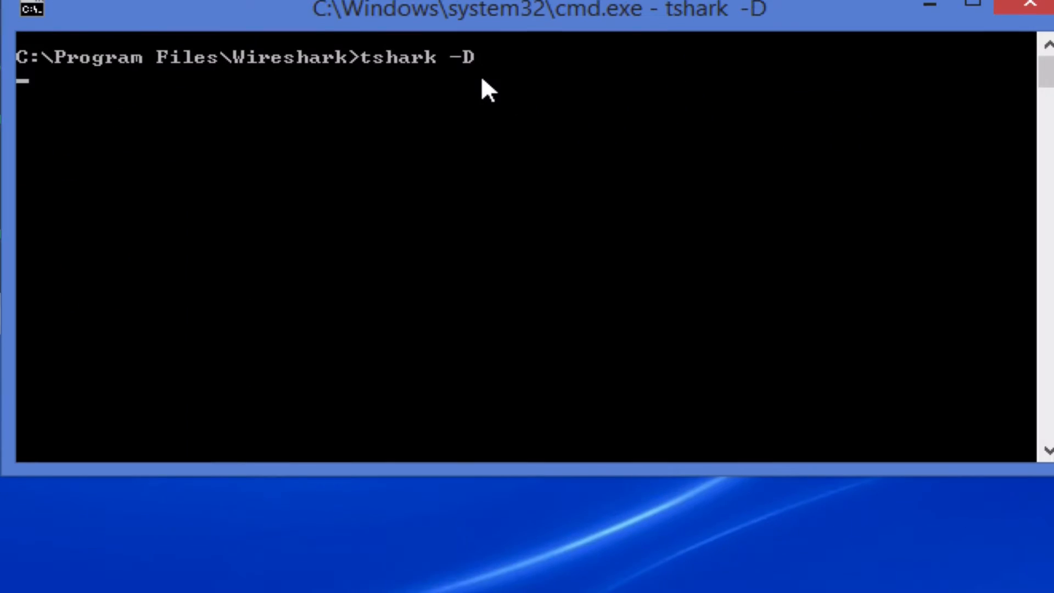
key(Return)
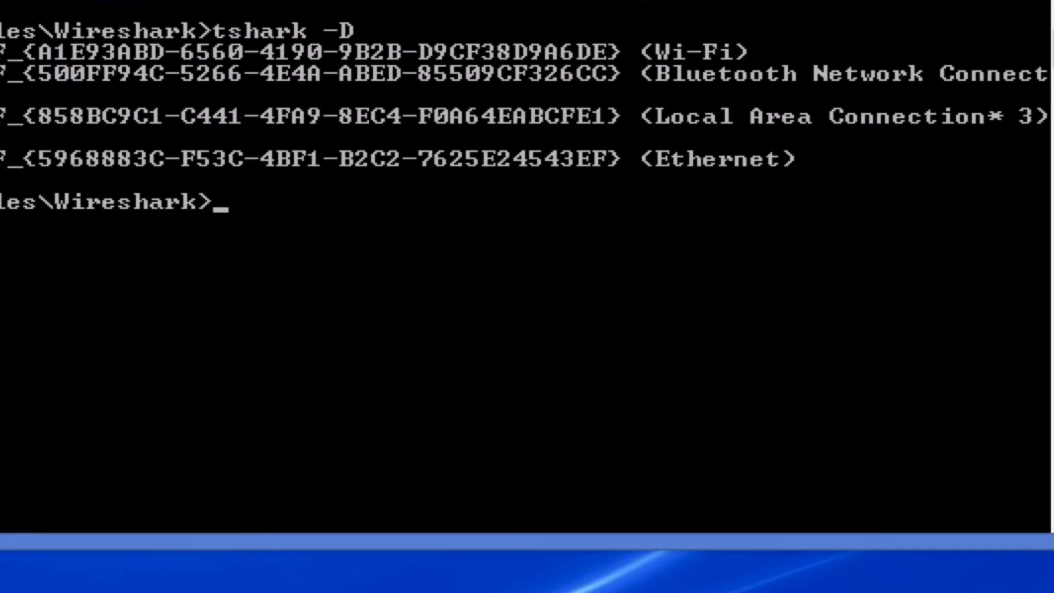
mouse_move(311, 244)
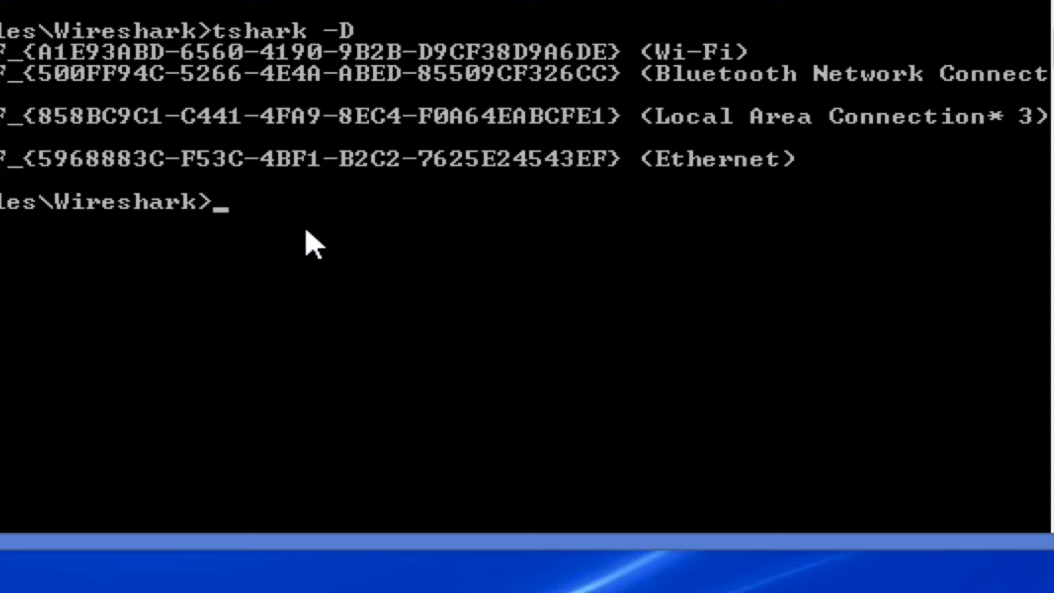
- Clear the console with cls before entering the tshark capture command for interface 4
text(cls)
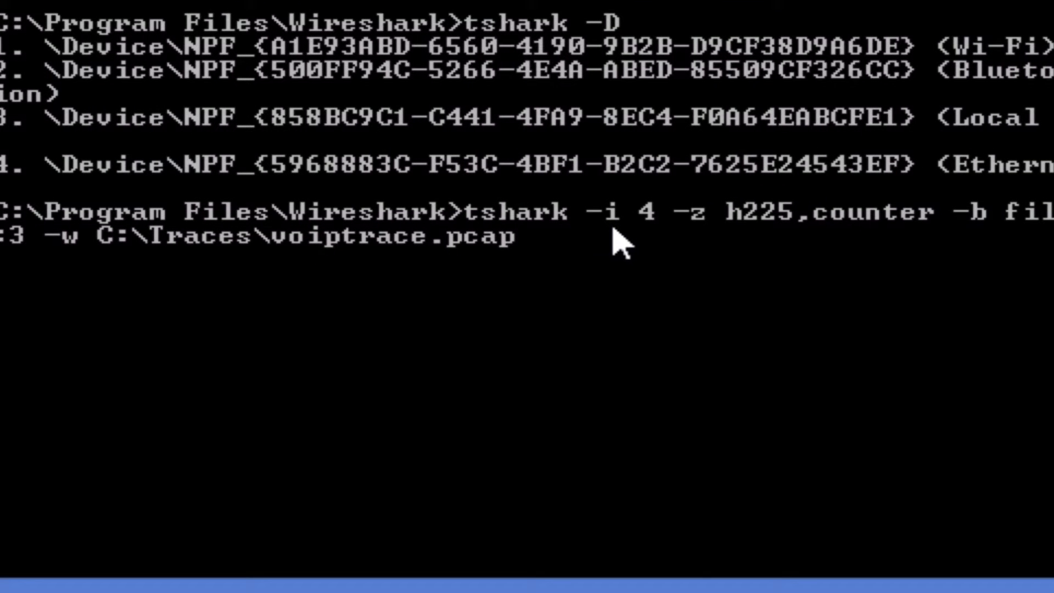
mouse_move(669, 242)
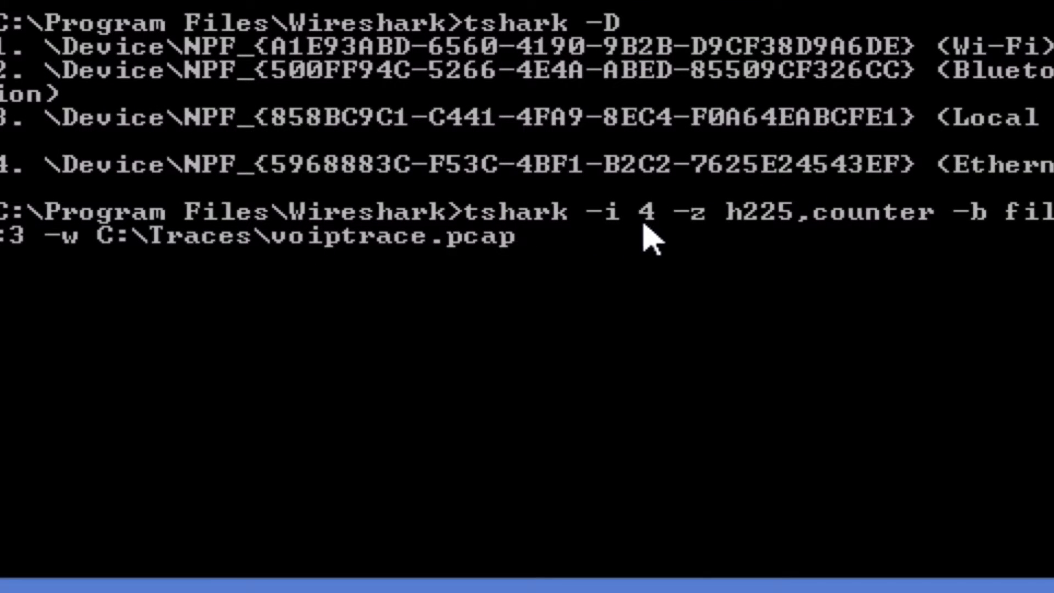
mouse_move(687, 262)
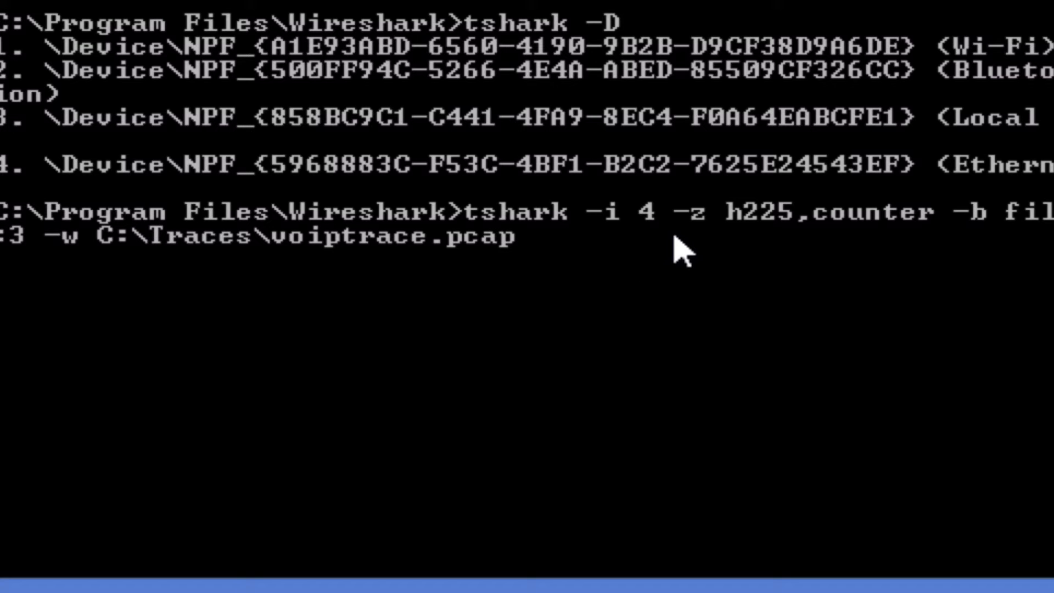
mouse_move(689, 249)
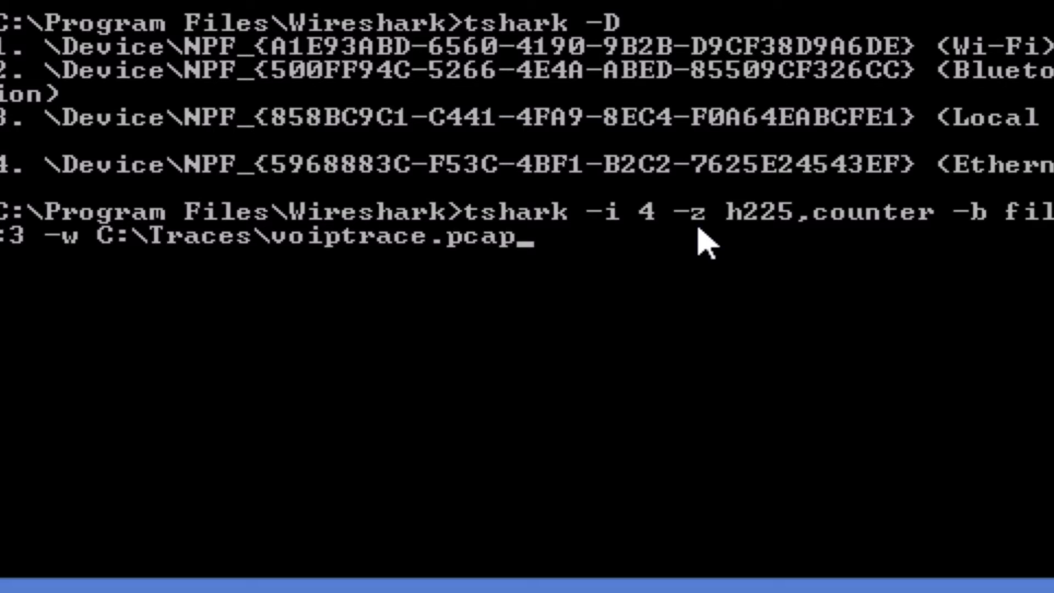
mouse_move(829, 232)
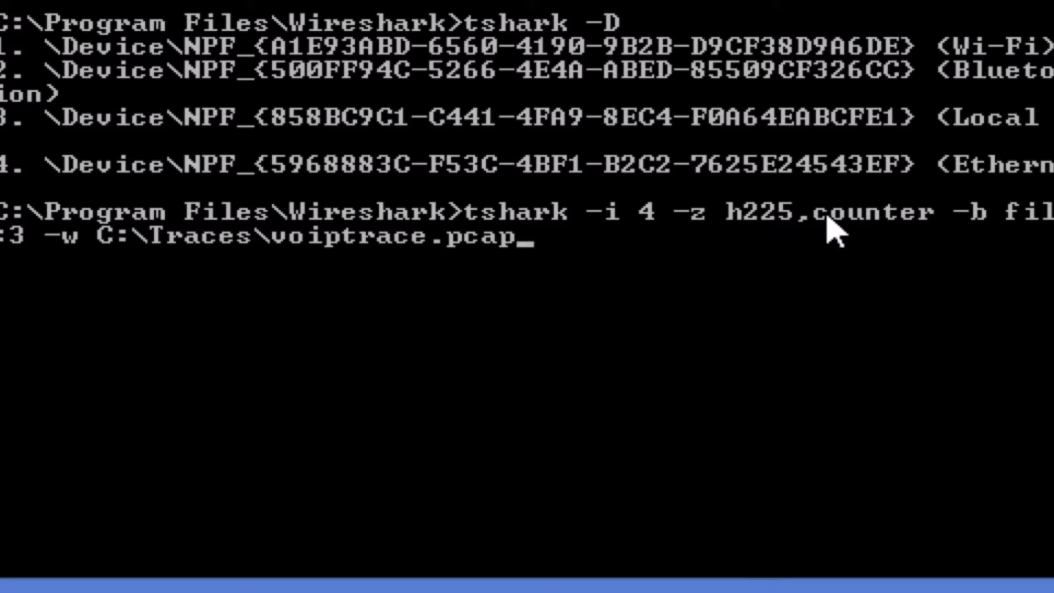
mouse_move(714, 238)
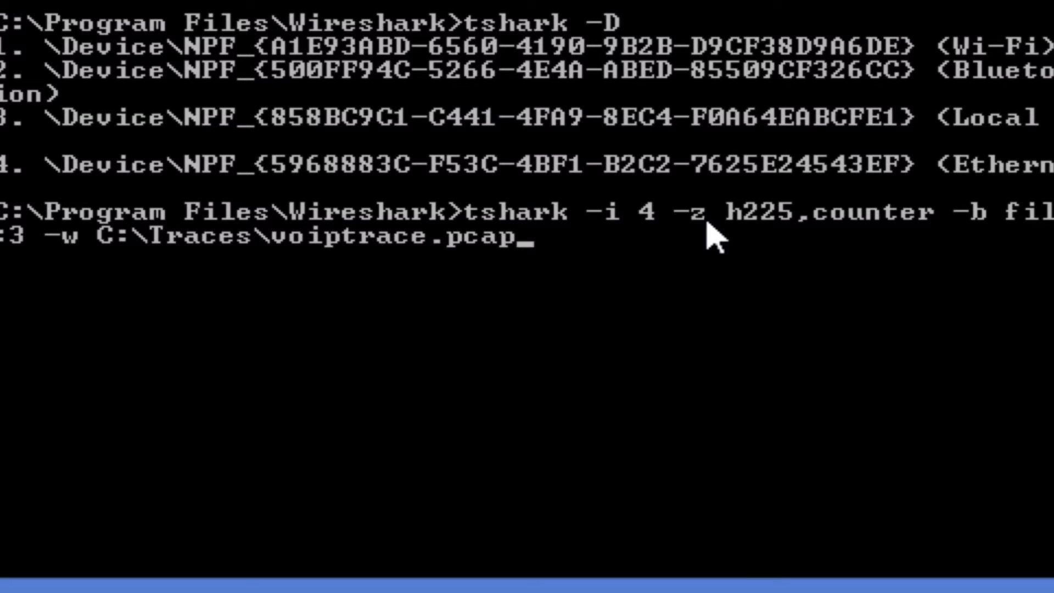
mouse_move(781, 244)
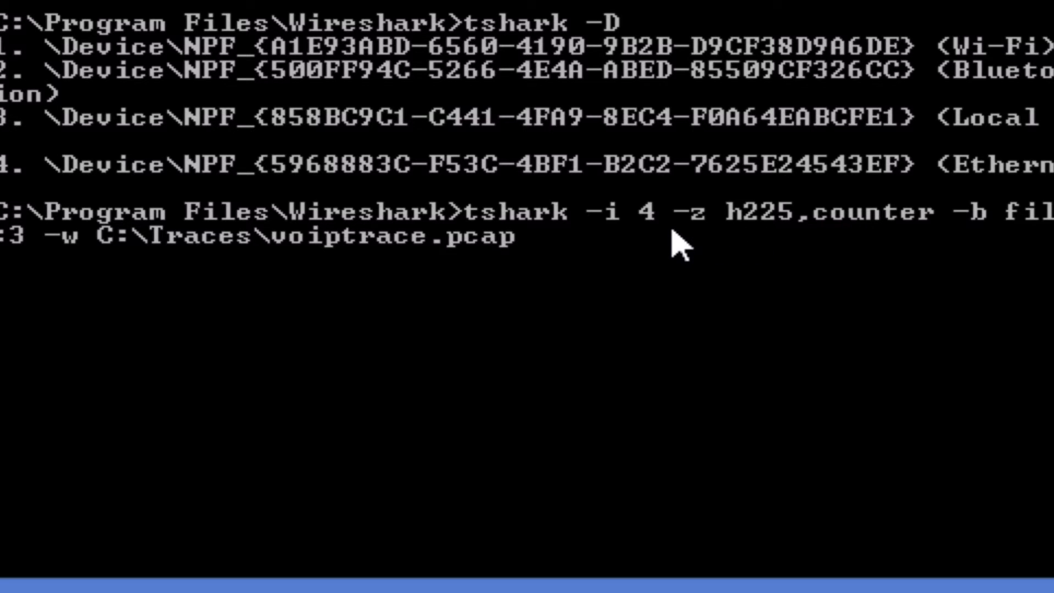
mouse_move(776, 222)
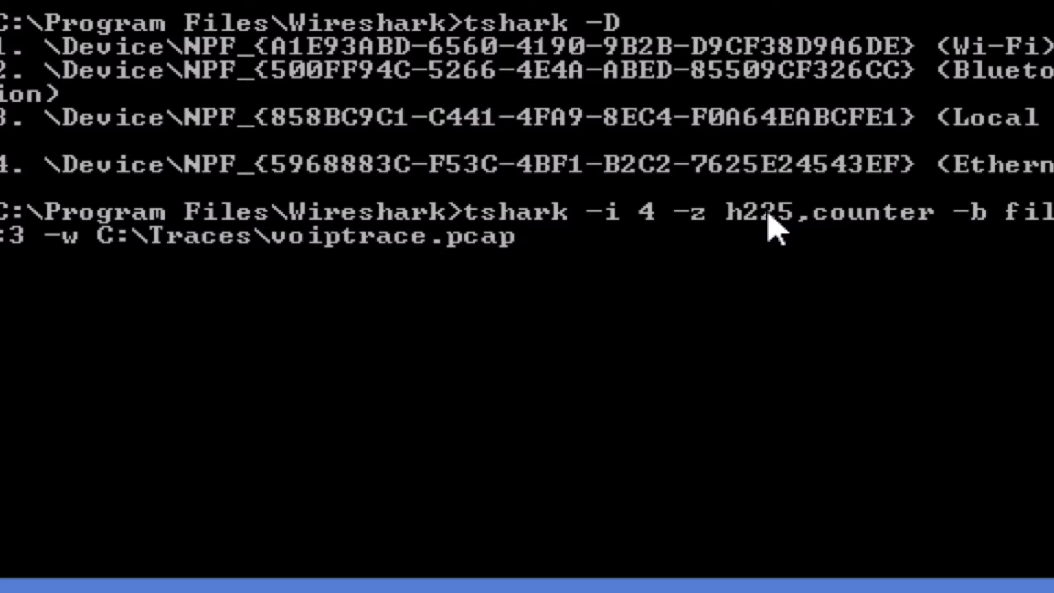
mouse_move(792, 231)
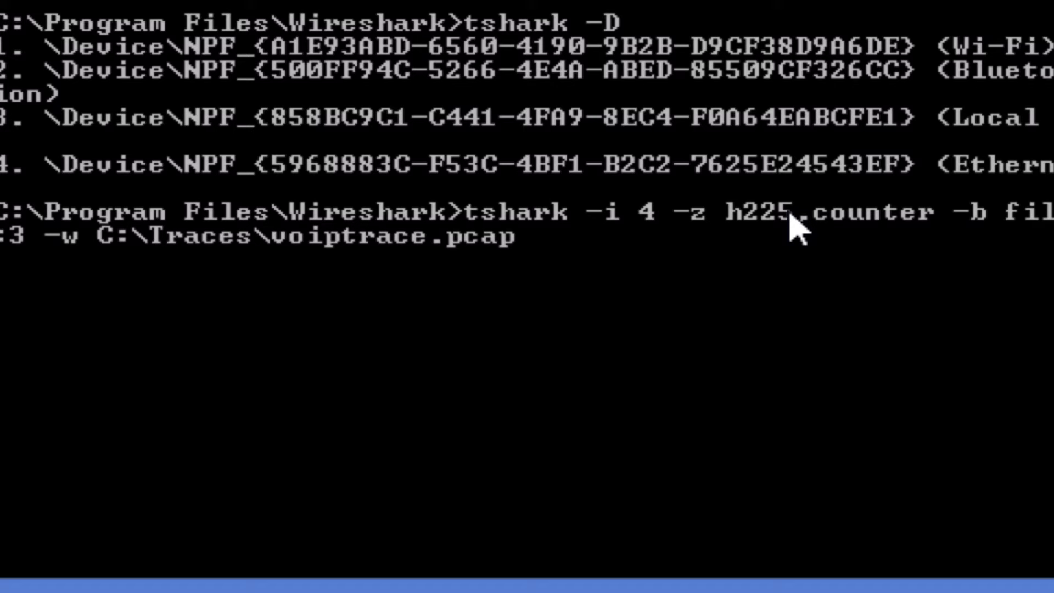
mouse_move(782, 188)
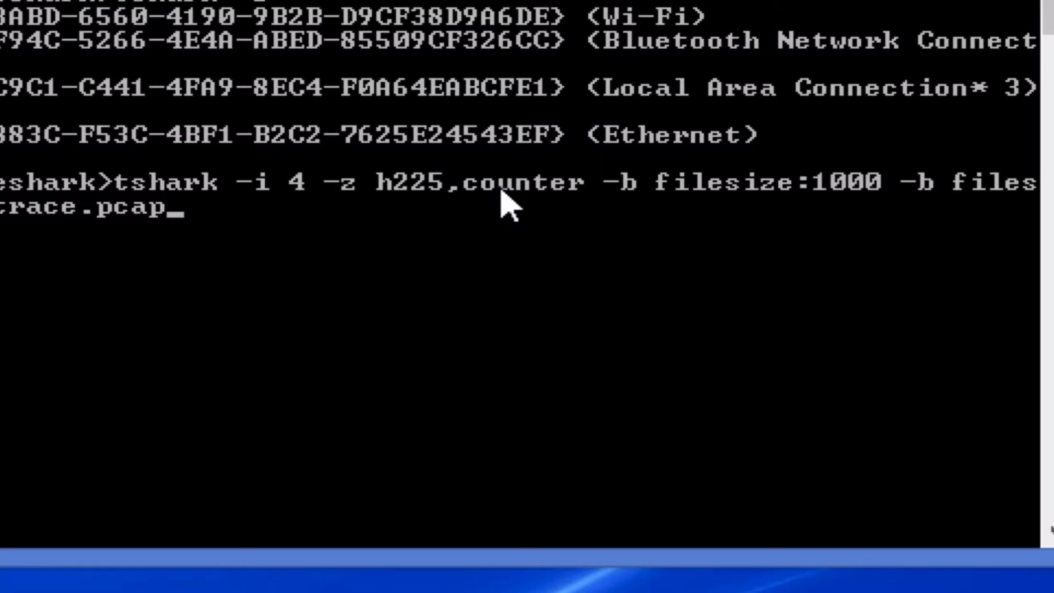
mouse_move(646, 202)
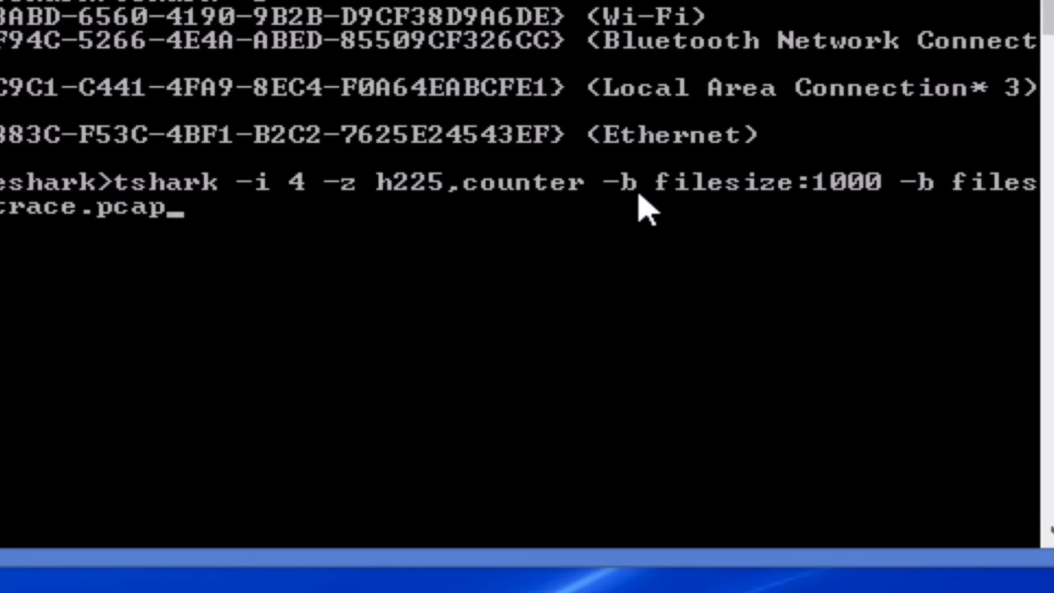
mouse_move(782, 195)
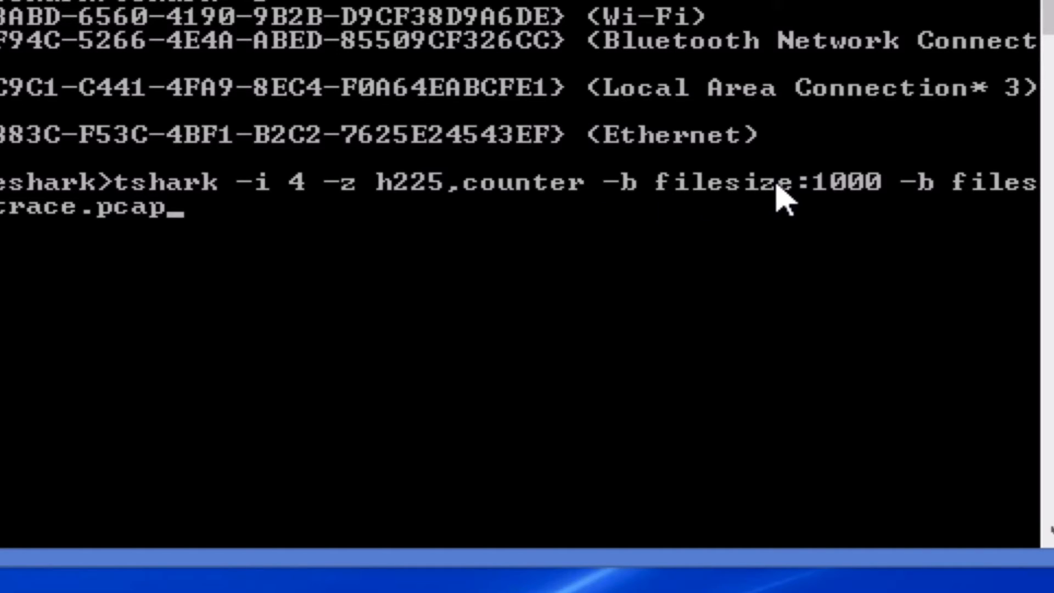
mouse_move(921, 195)
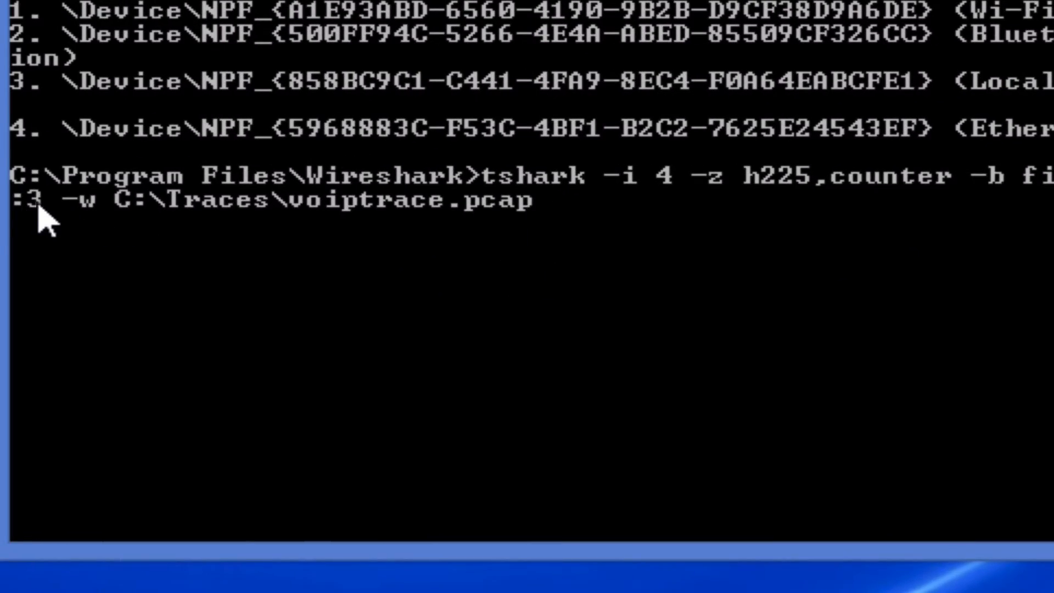
mouse_move(81, 215)
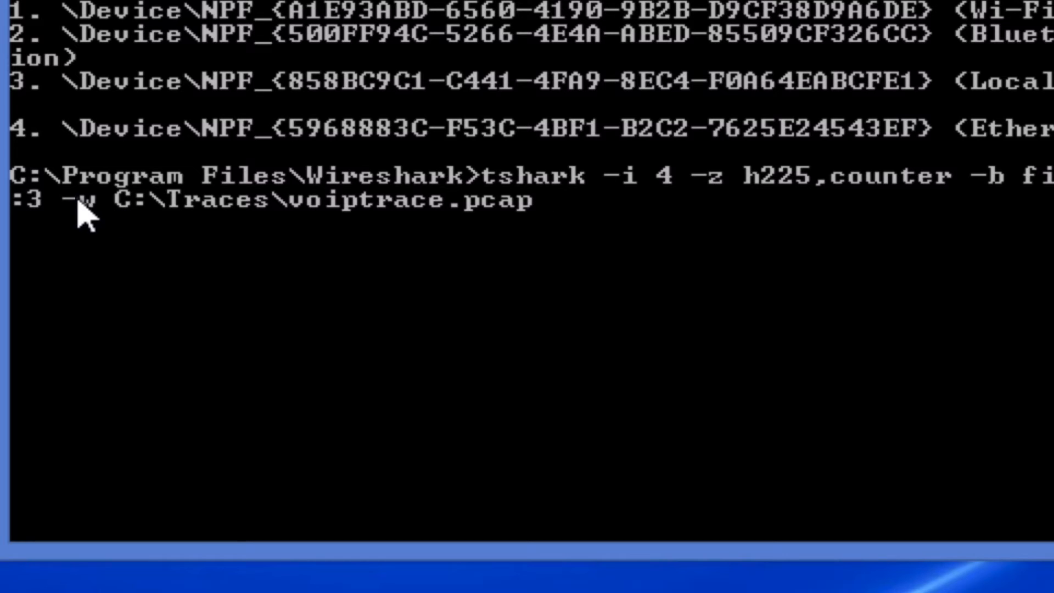
mouse_move(142, 222)
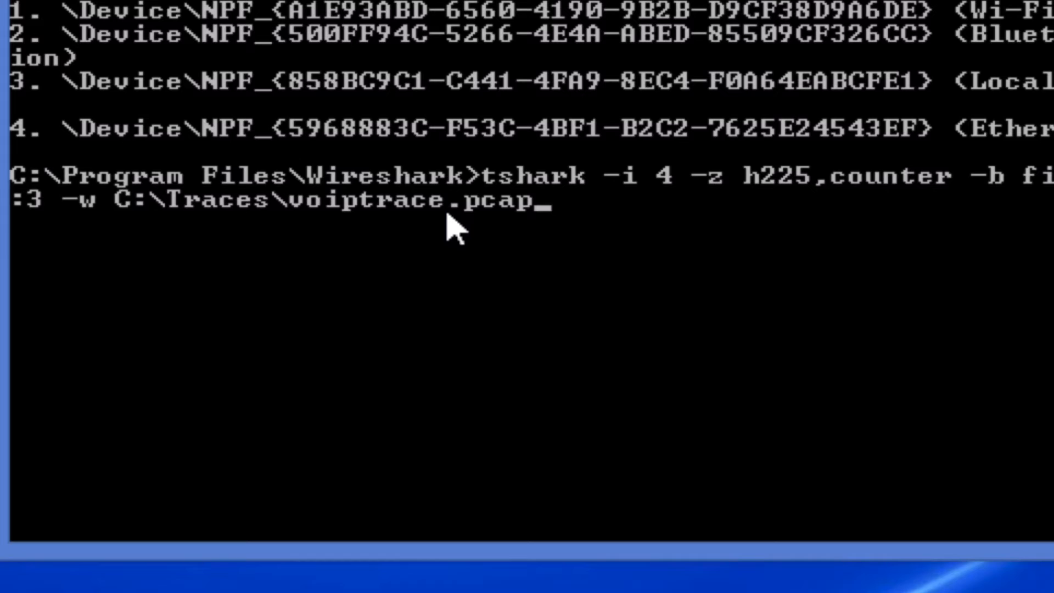
mouse_move(475, 238)
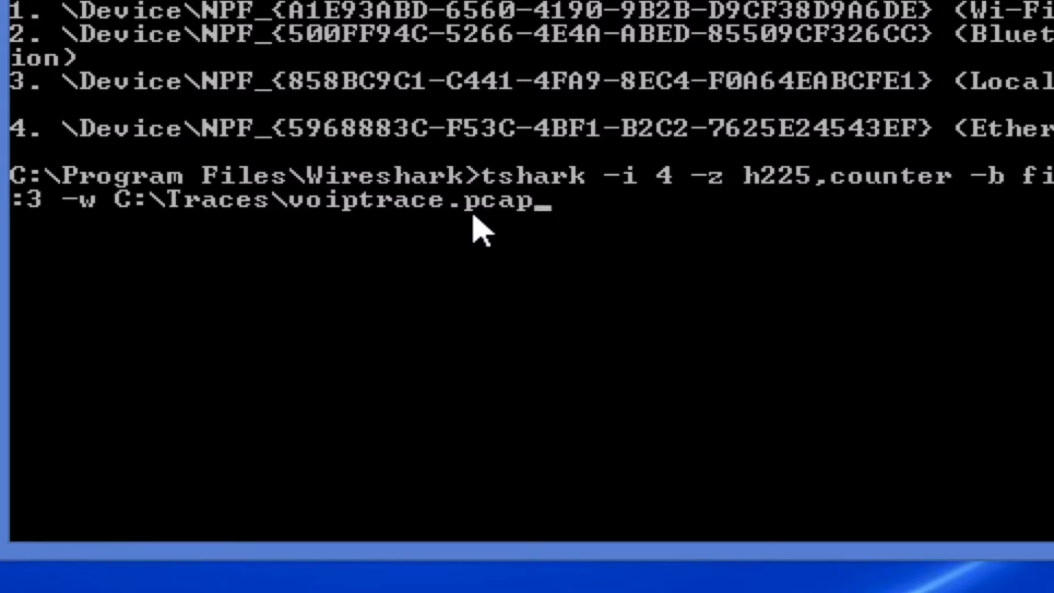
mouse_move(544, 199)
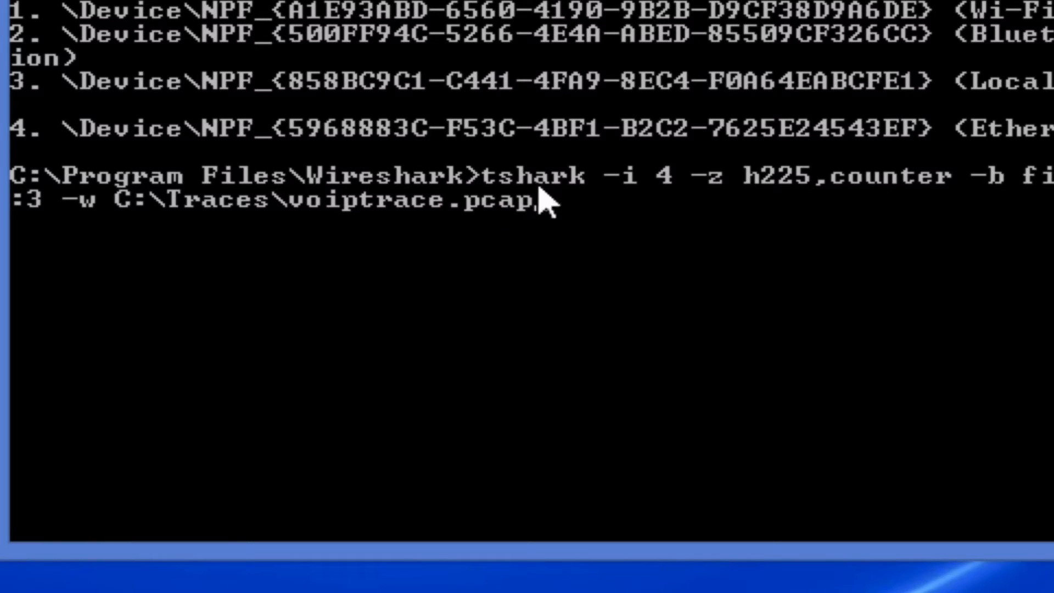
mouse_move(545, 214)
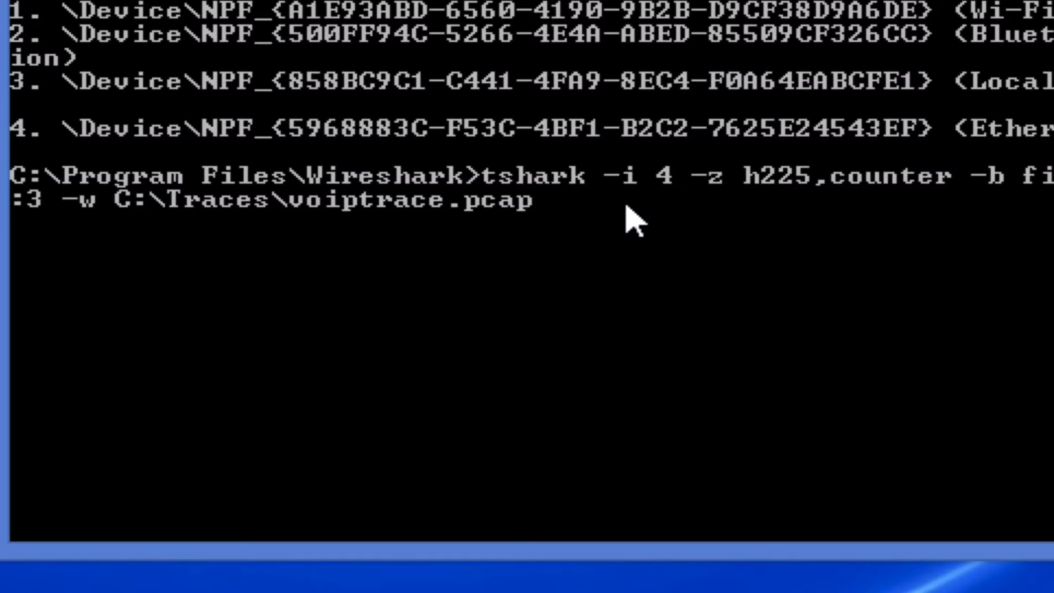
- Start the tshark capture on Ethernet, writing voiptrace files to C:\Traces
key(Return)
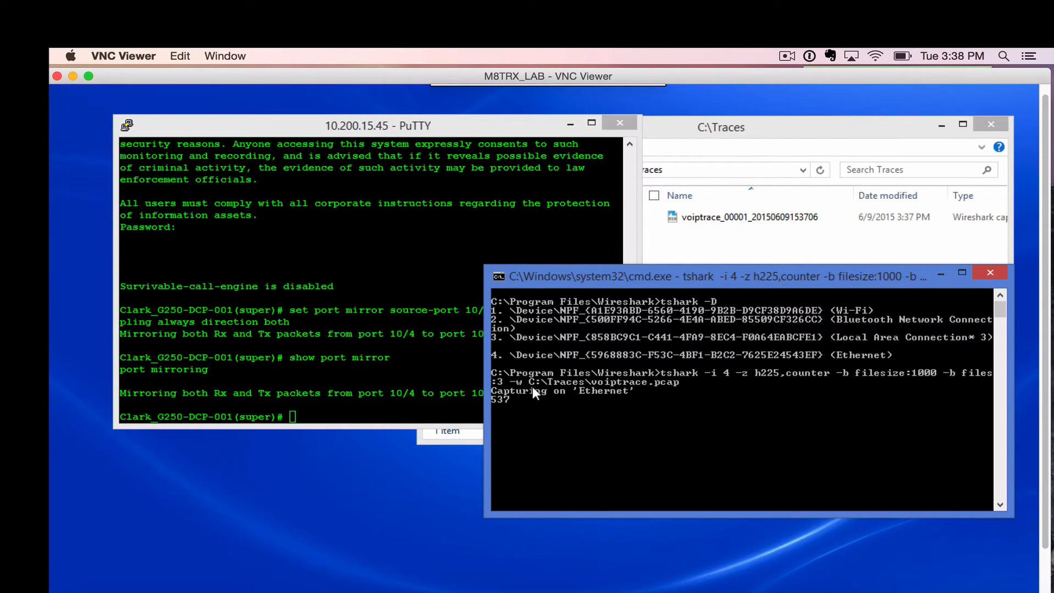
mouse_move(930, 382)
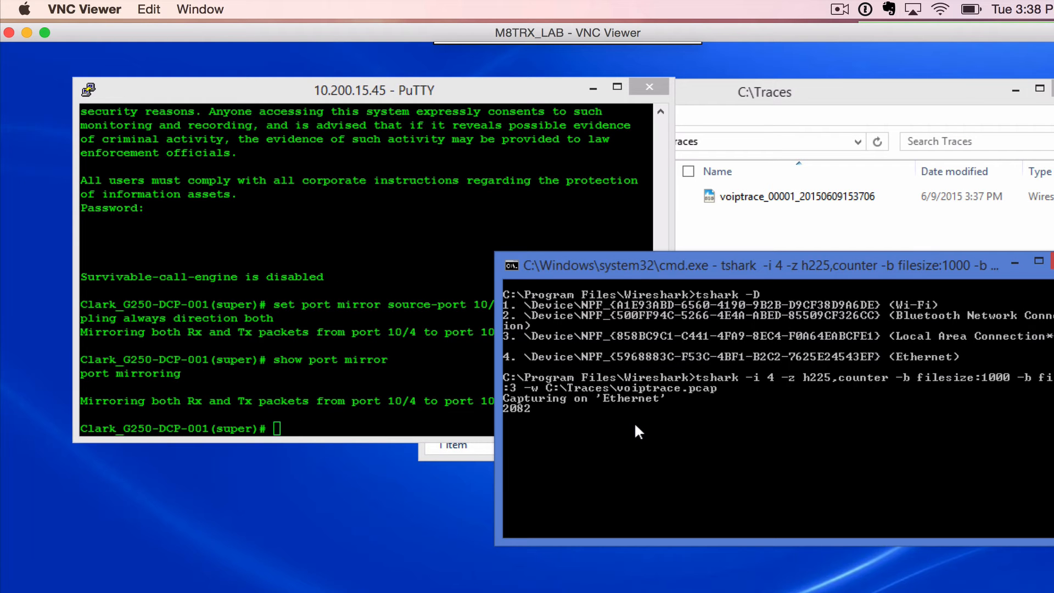
mouse_move(593, 414)
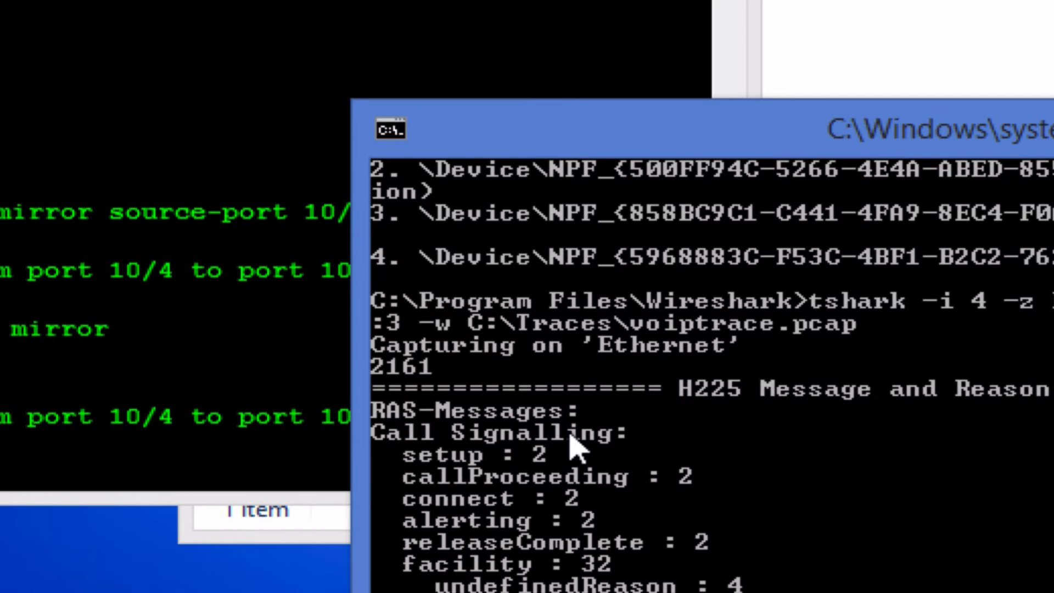
mouse_move(1007, 329)
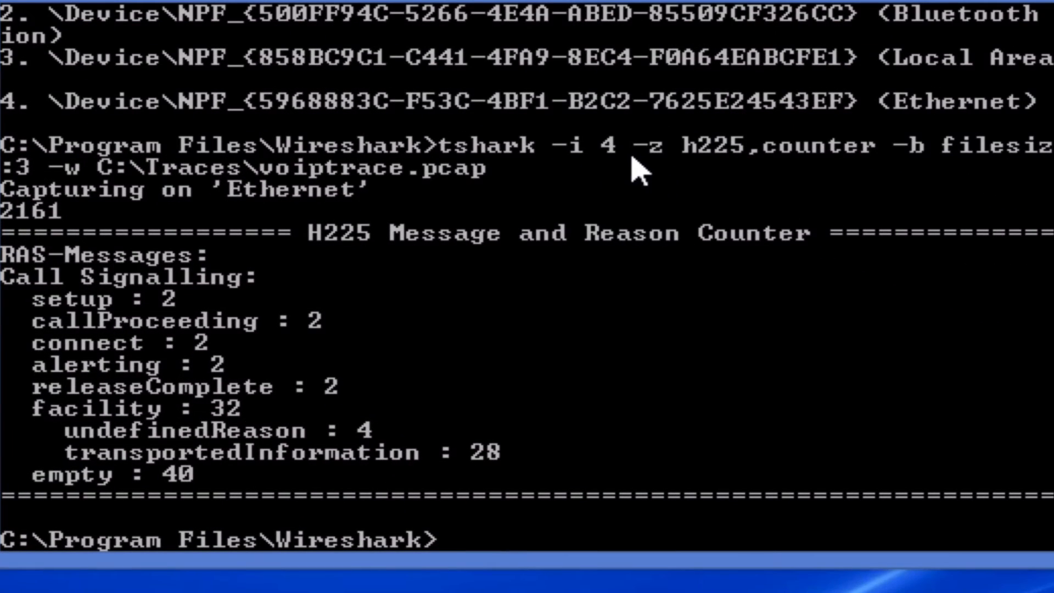
mouse_move(395, 222)
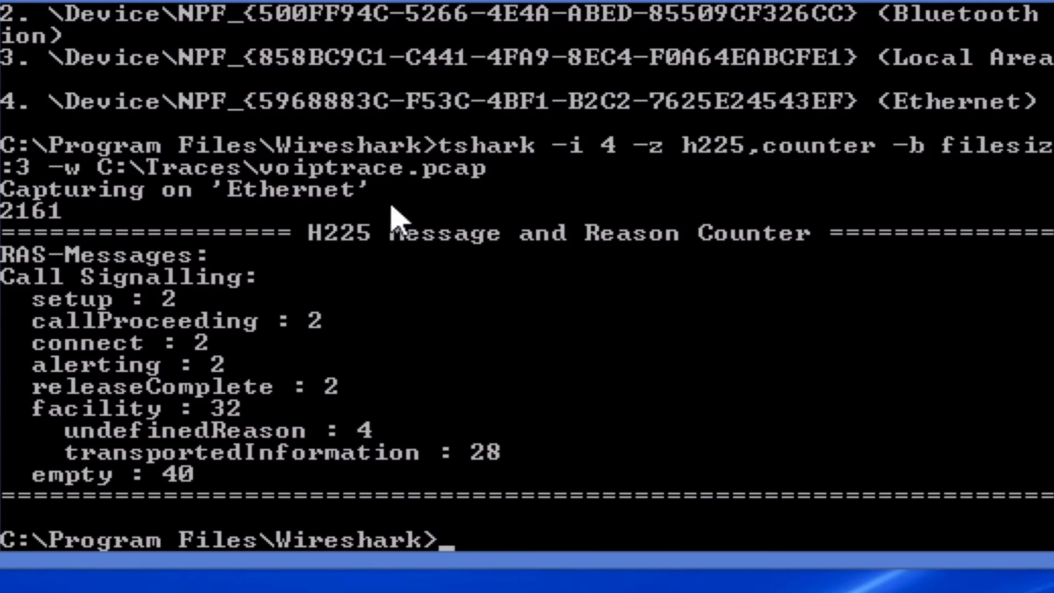
mouse_move(184, 306)
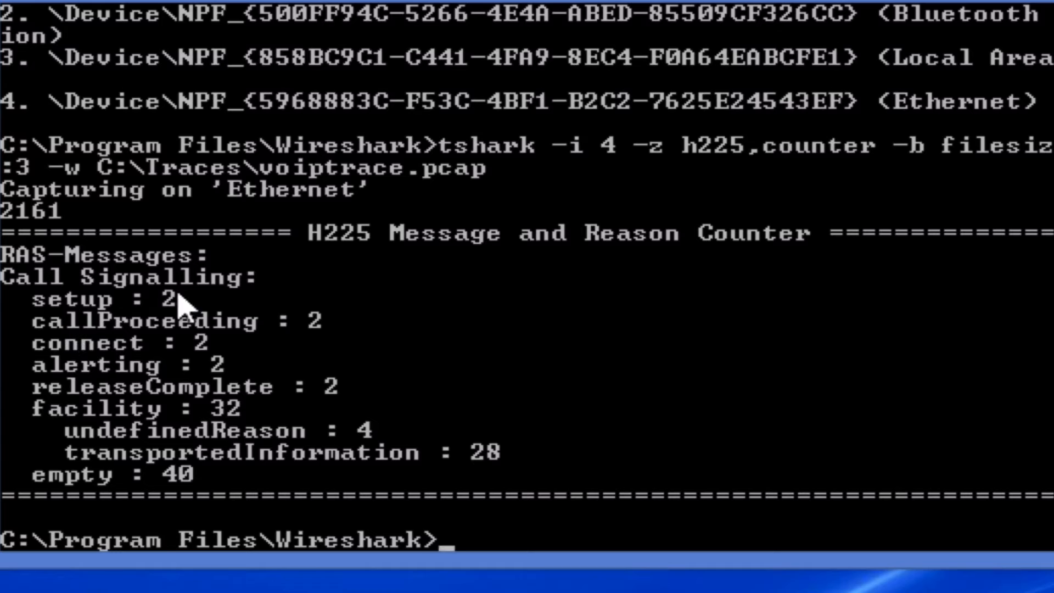
mouse_move(108, 329)
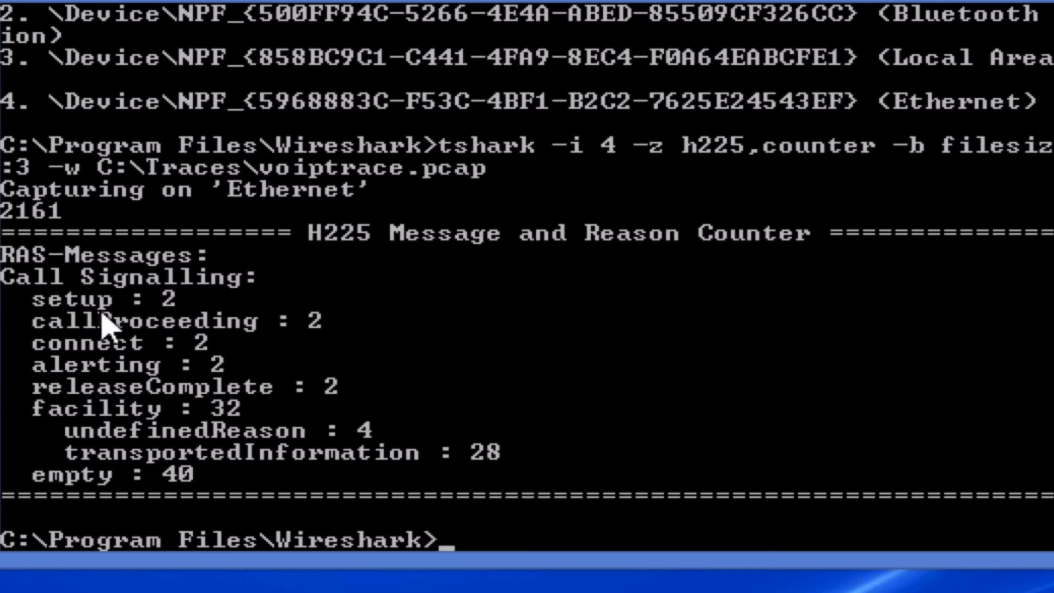
mouse_move(117, 329)
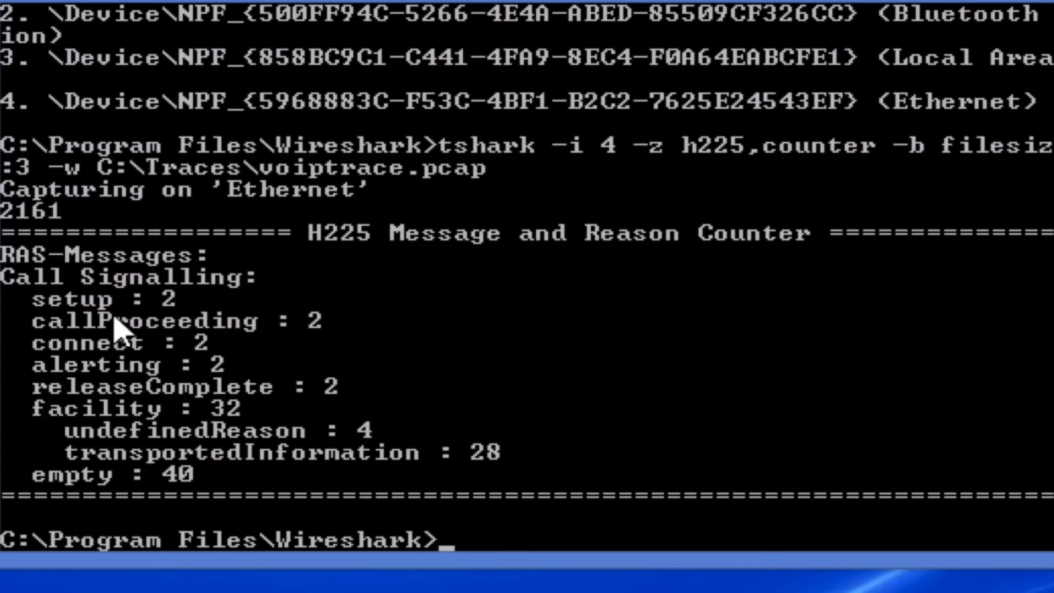
mouse_move(117, 349)
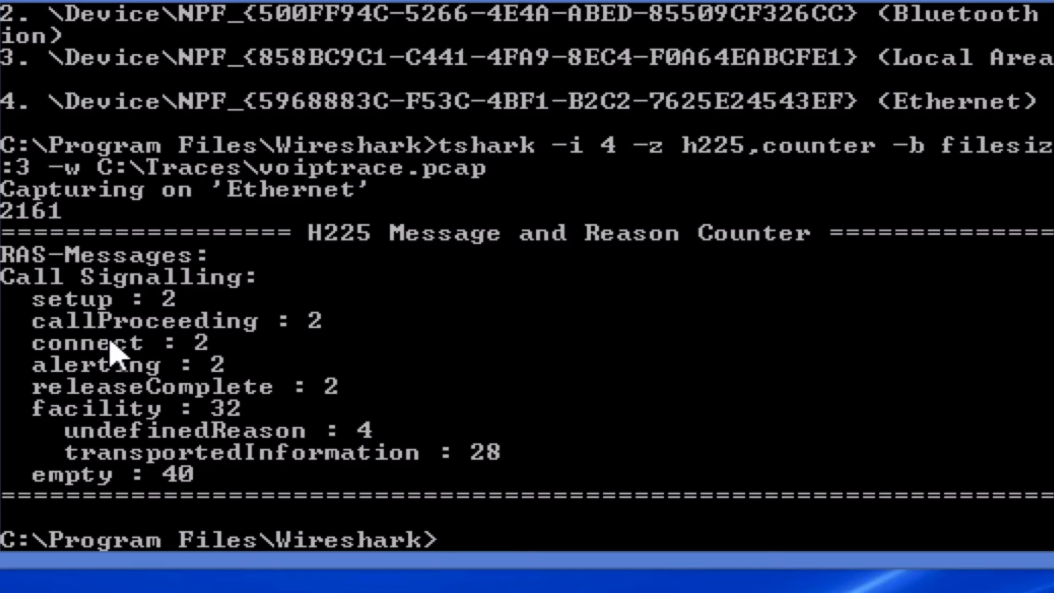
mouse_move(161, 352)
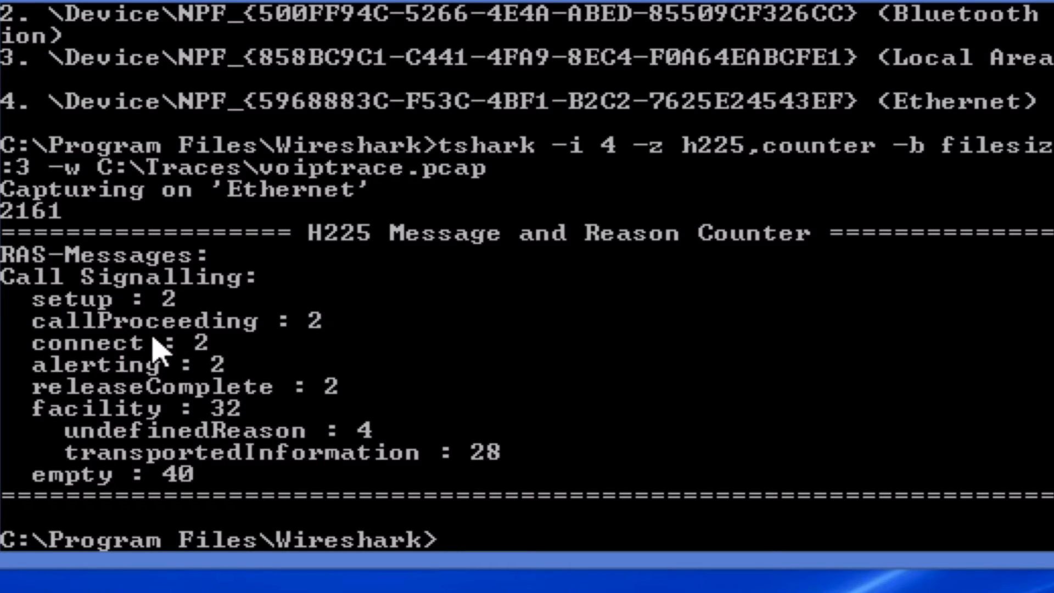
mouse_move(417, 453)
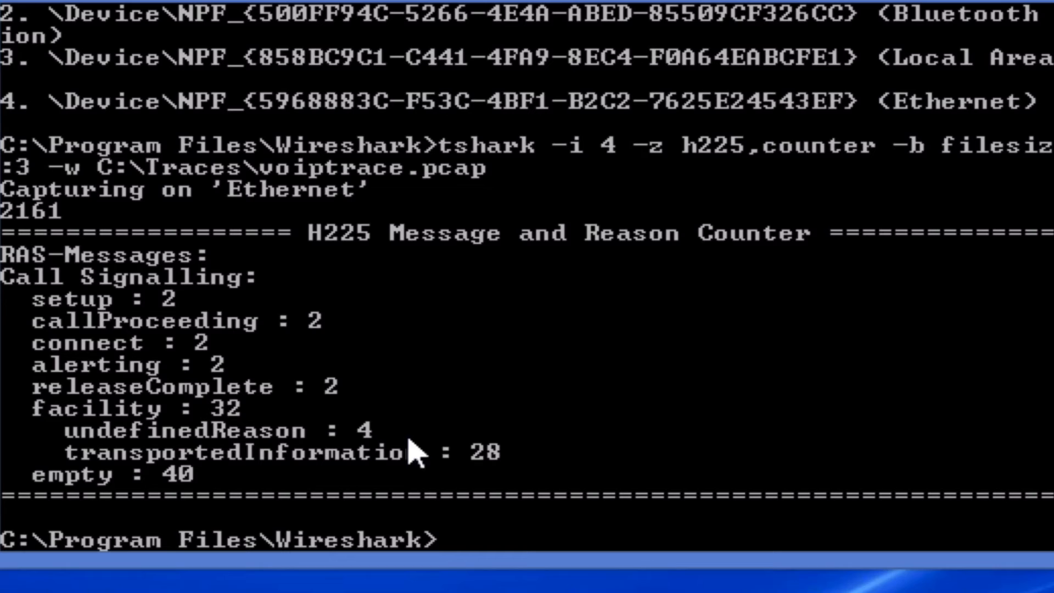
mouse_move(323, 390)
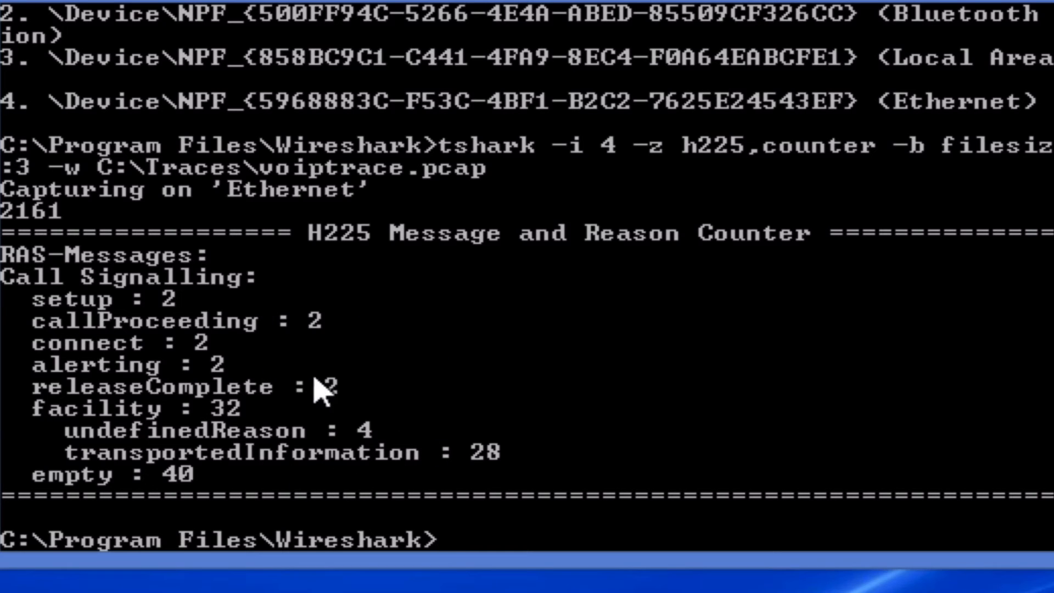
mouse_move(215, 303)
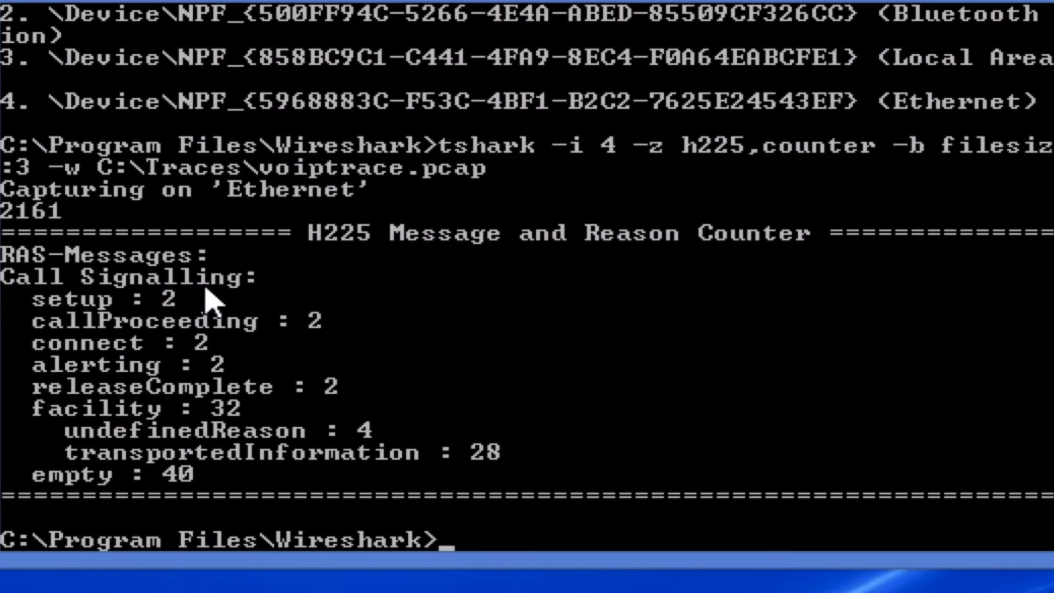
mouse_move(395, 281)
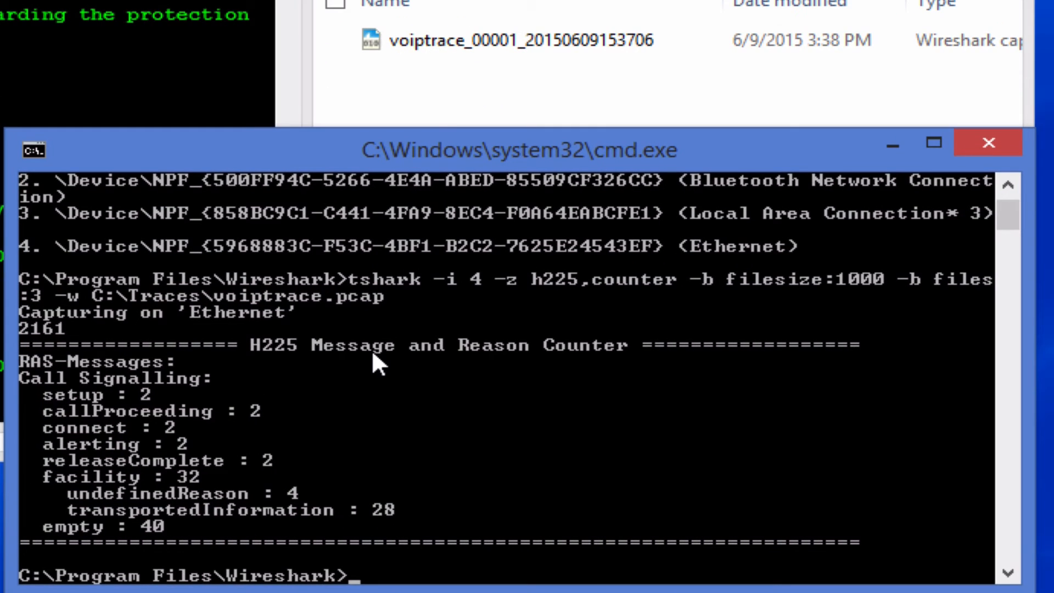
mouse_move(421, 484)
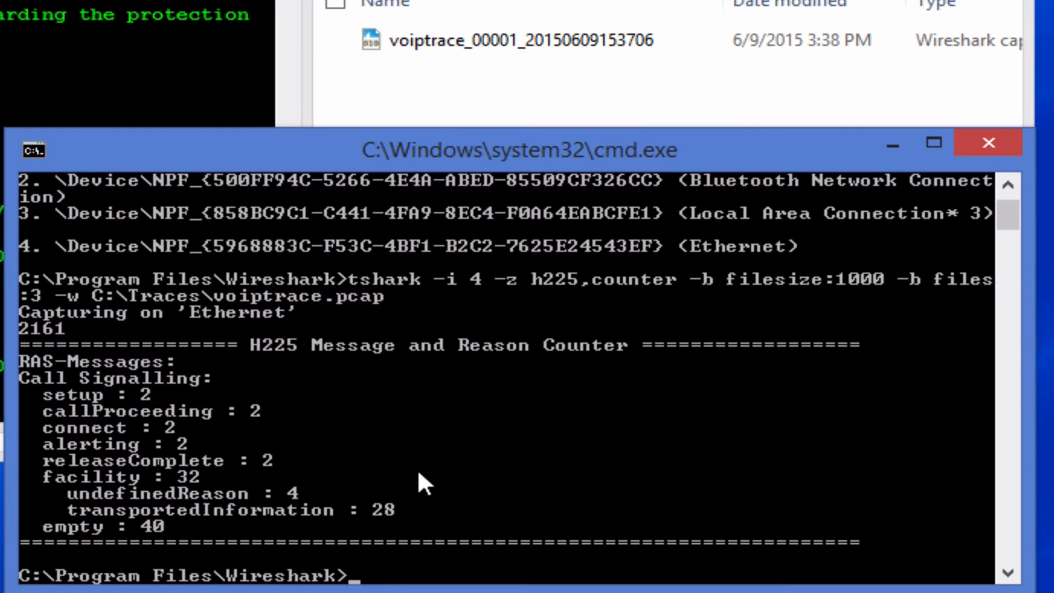
mouse_move(598, 70)
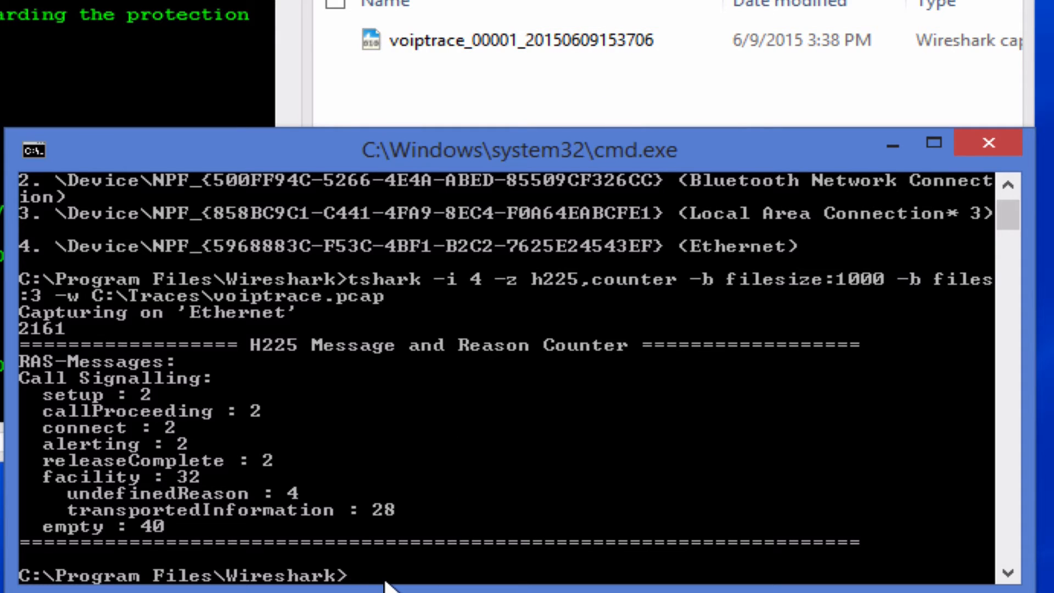
mouse_move(403, 453)
text(cd c:\Traces)
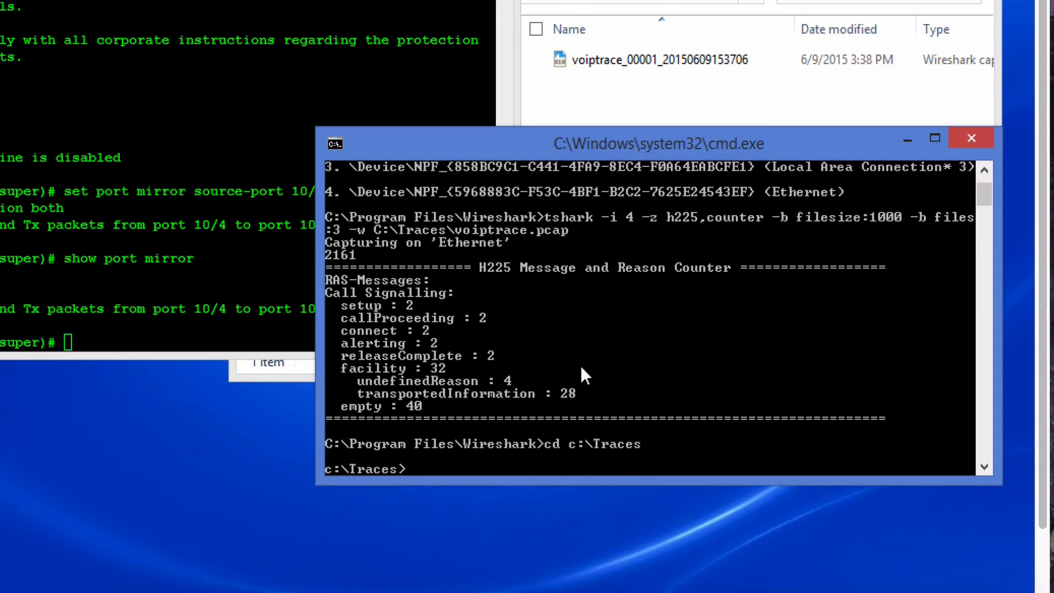
- Open the voiptrace_00001 capture and sort the packet list by Protocol, descending
text(voip)
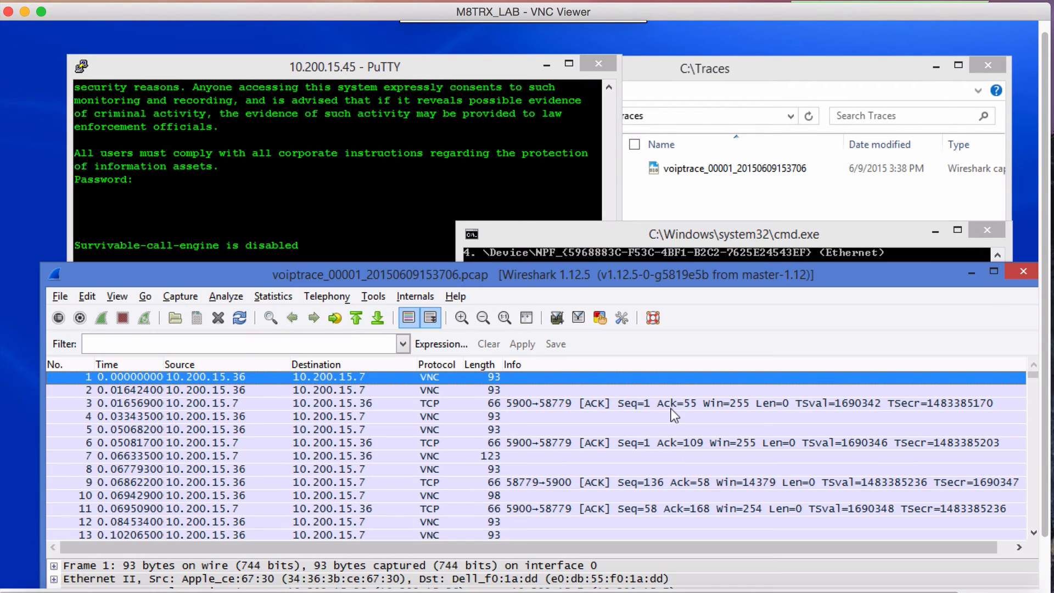
mouse_move(426, 364)
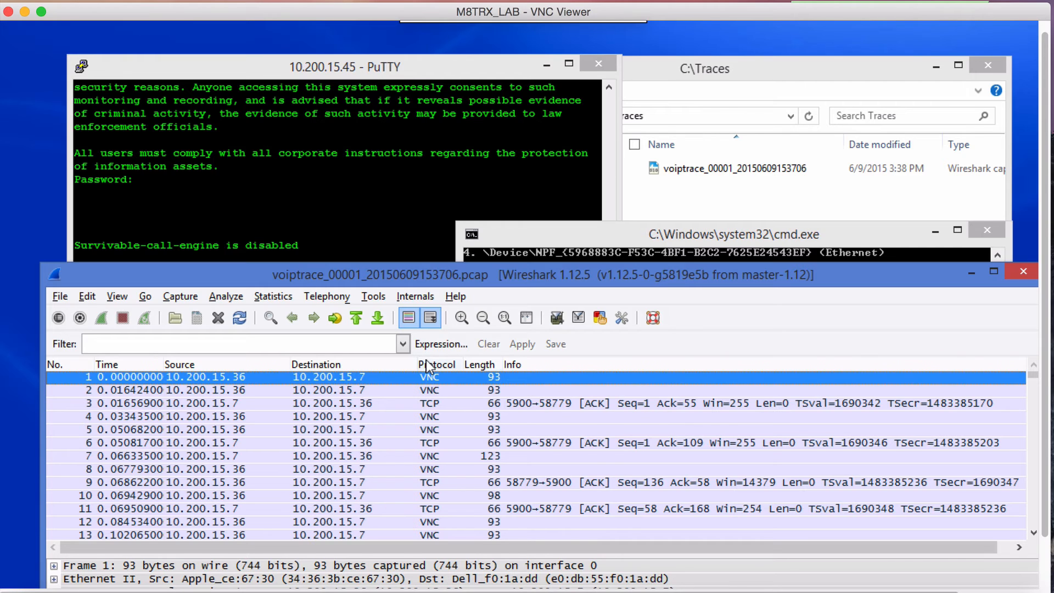
click(436, 365)
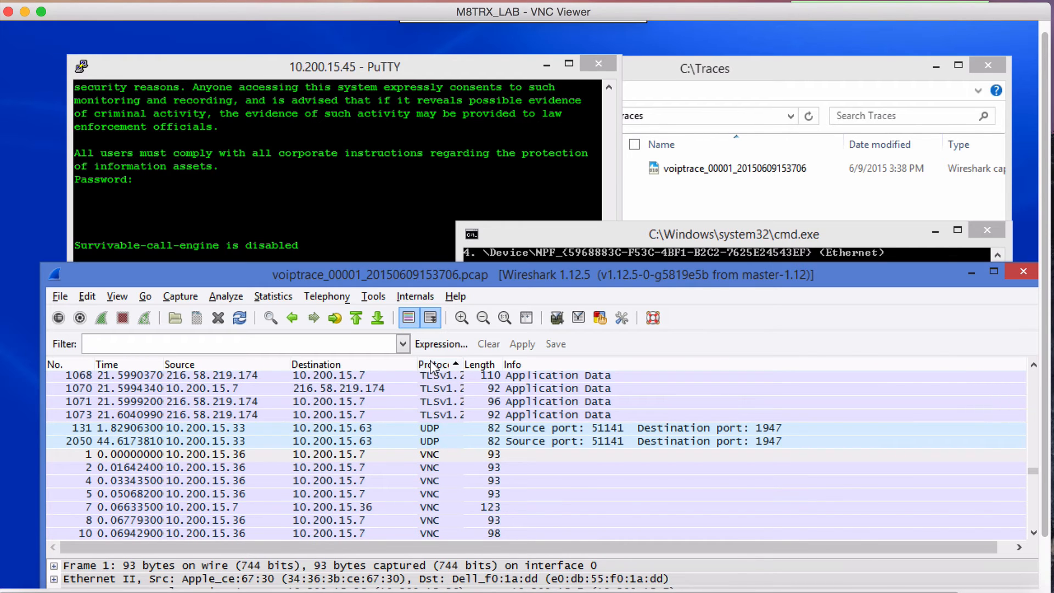
click(433, 365)
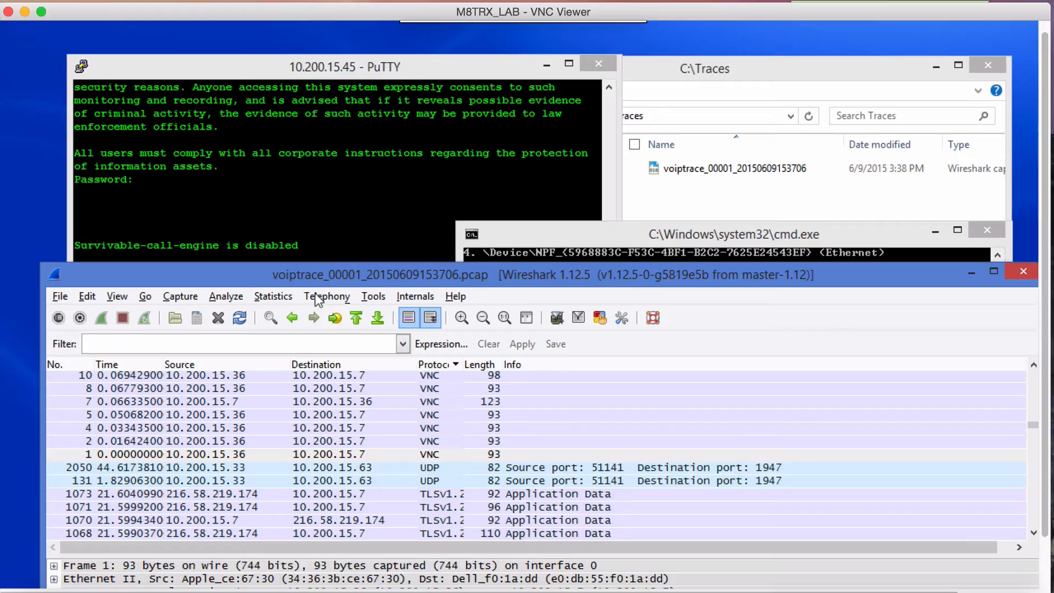
- List the capture's VoIP calls via Telephony > VoIP Calls, showing four detected calls
click(327, 295)
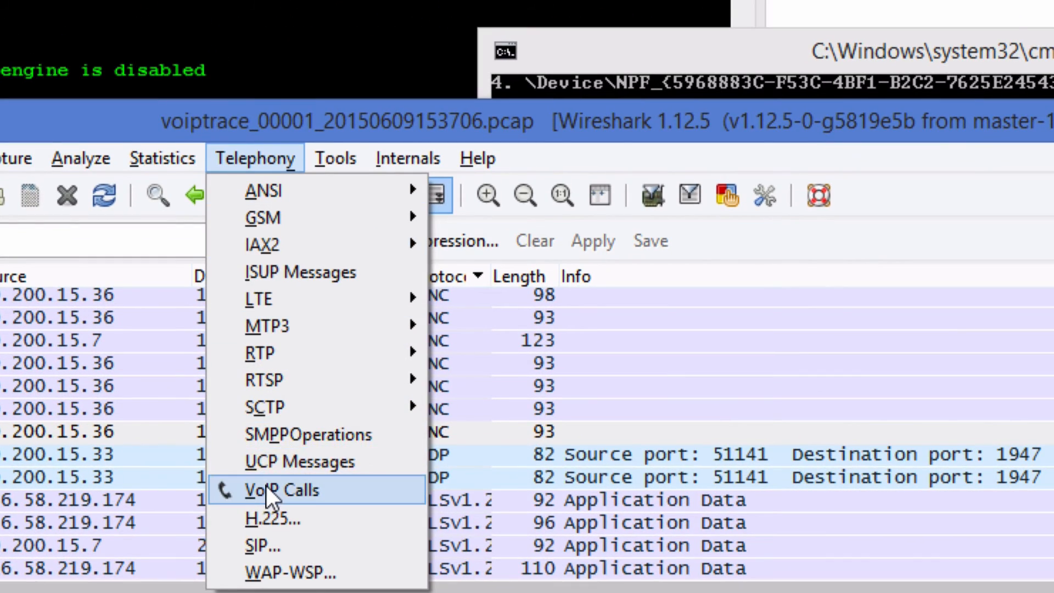
click(280, 490)
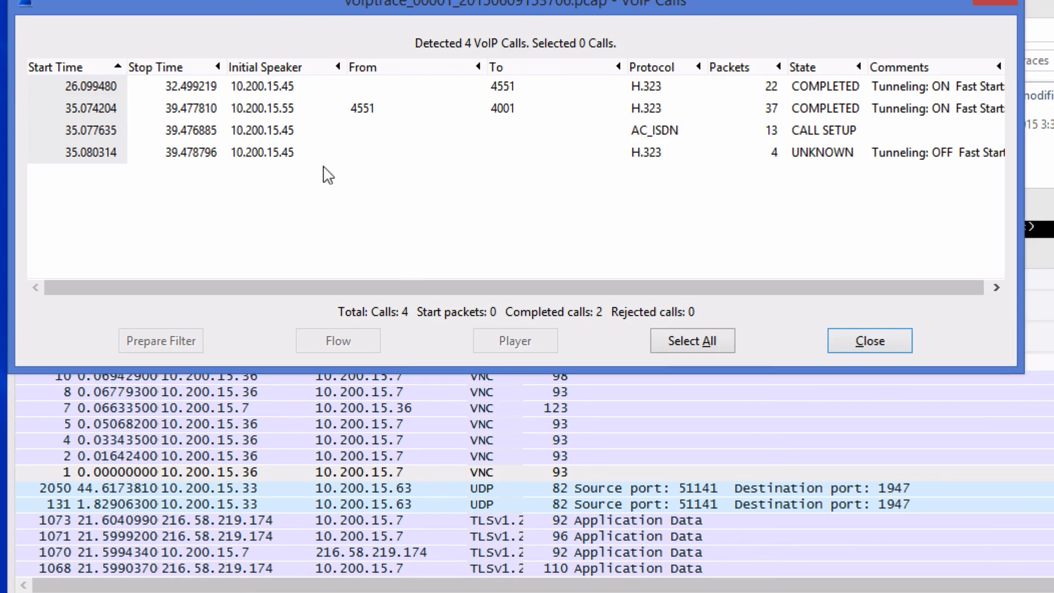
mouse_move(261, 80)
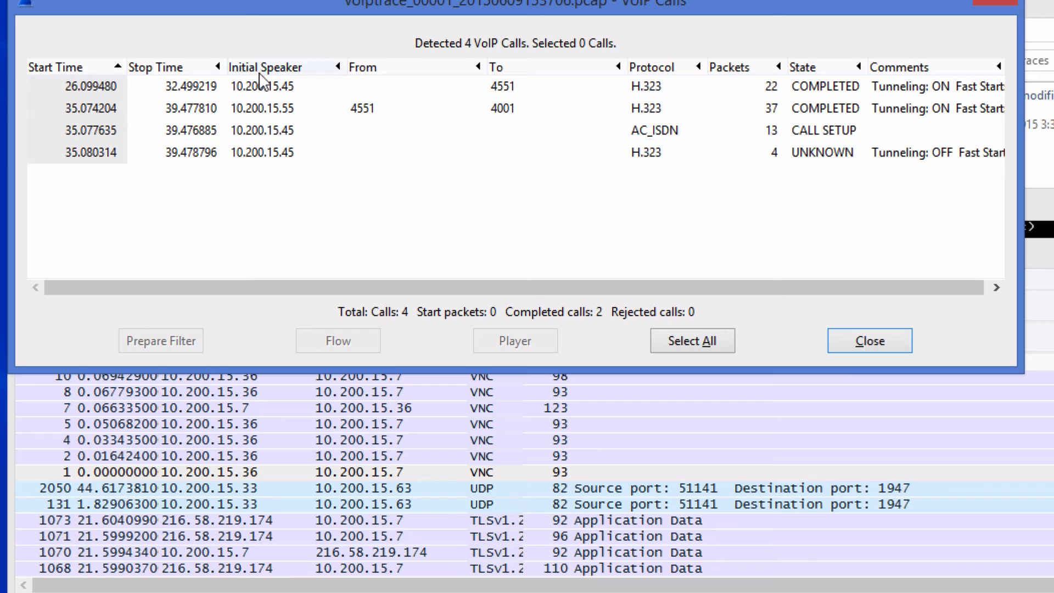
mouse_move(294, 104)
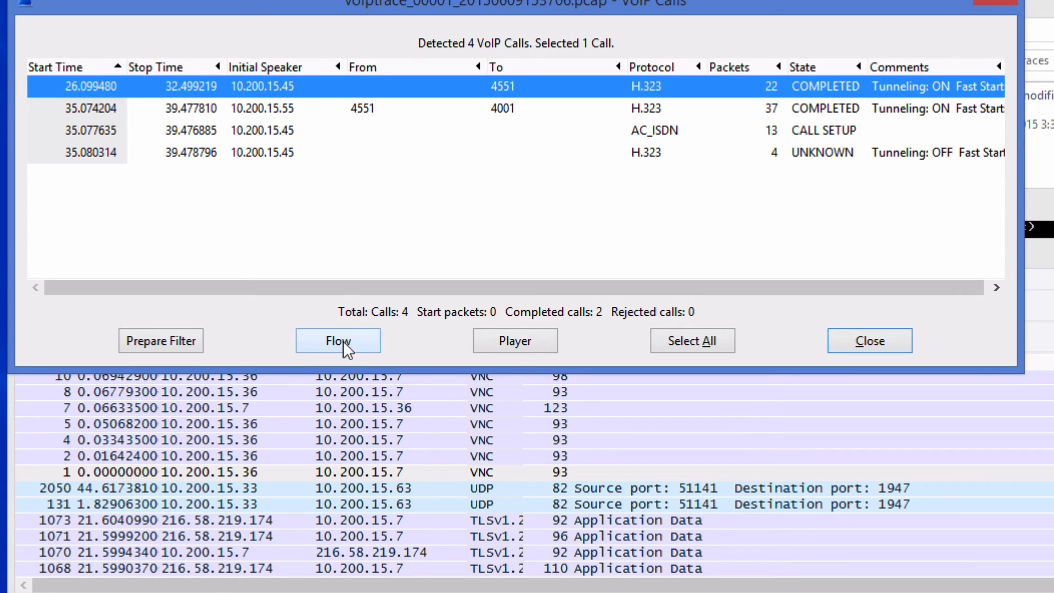
- Show the first call's flow diagram with H.225/H.245 signalling and the RTP g711U streams
click(337, 340)
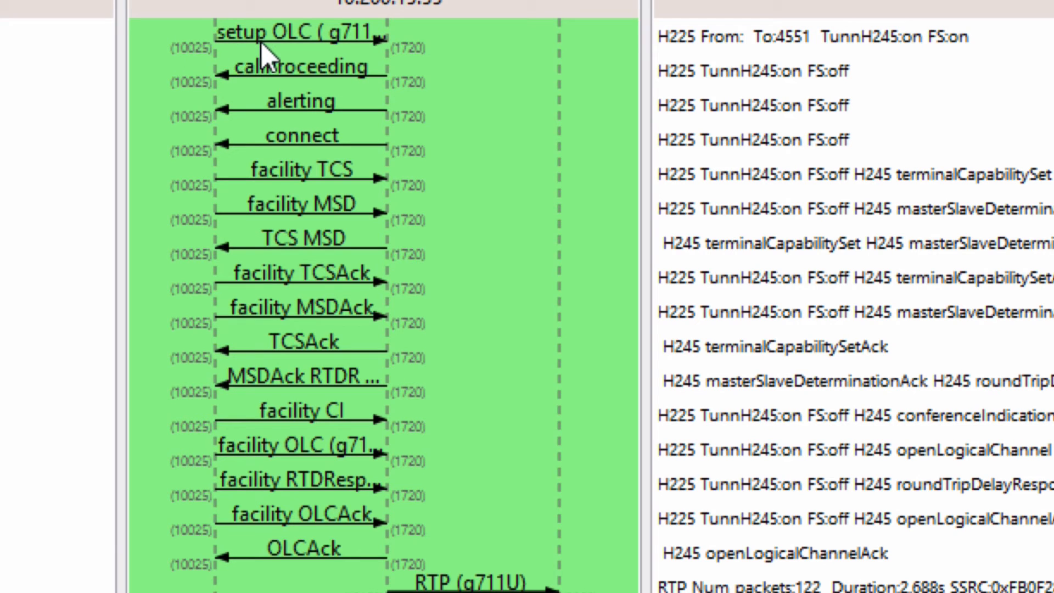
mouse_move(231, 64)
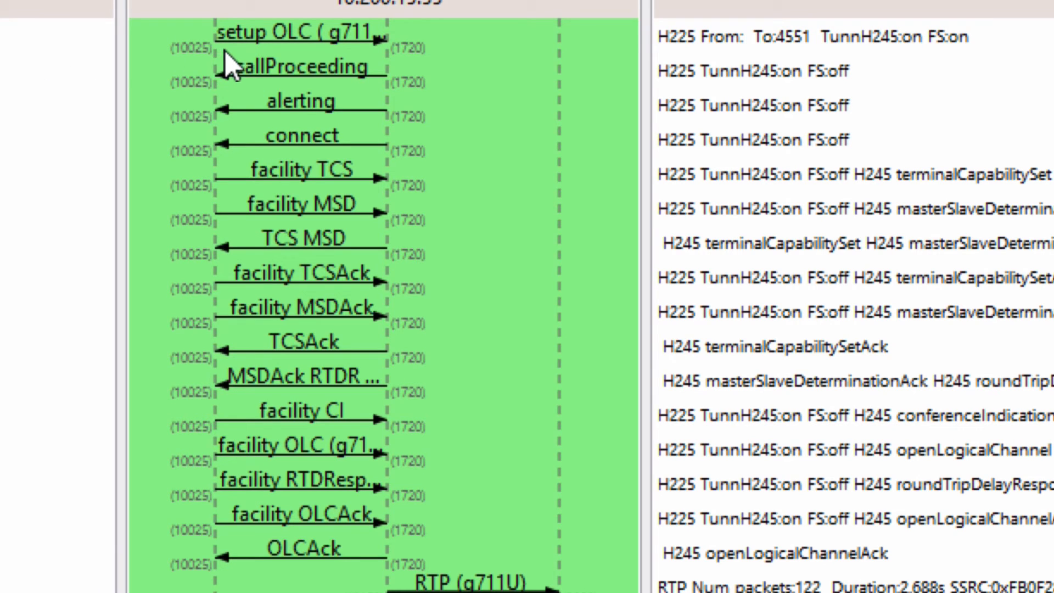
mouse_move(783, 161)
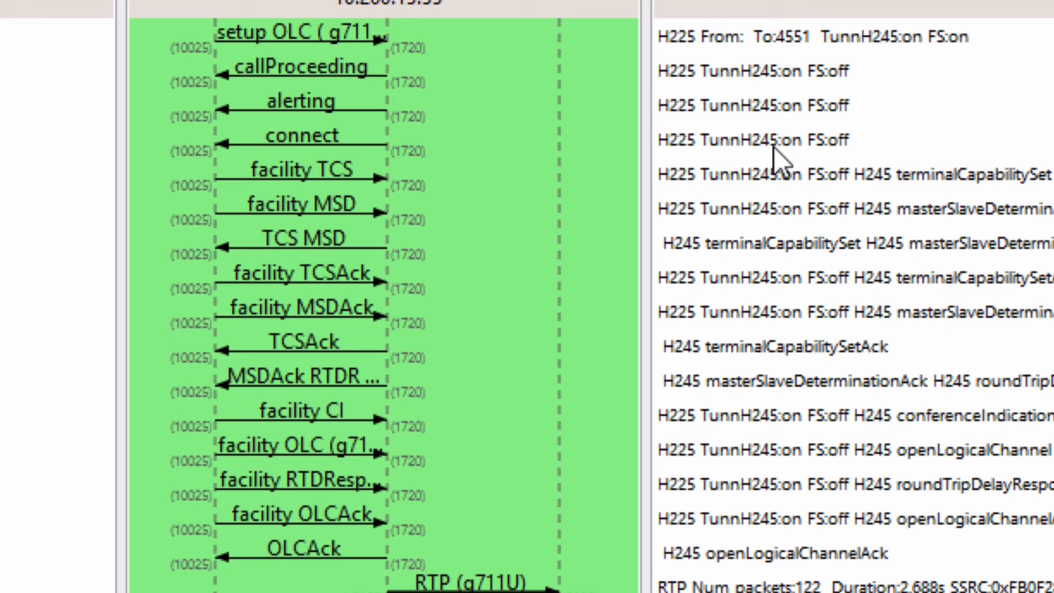
scroll(down, 3)
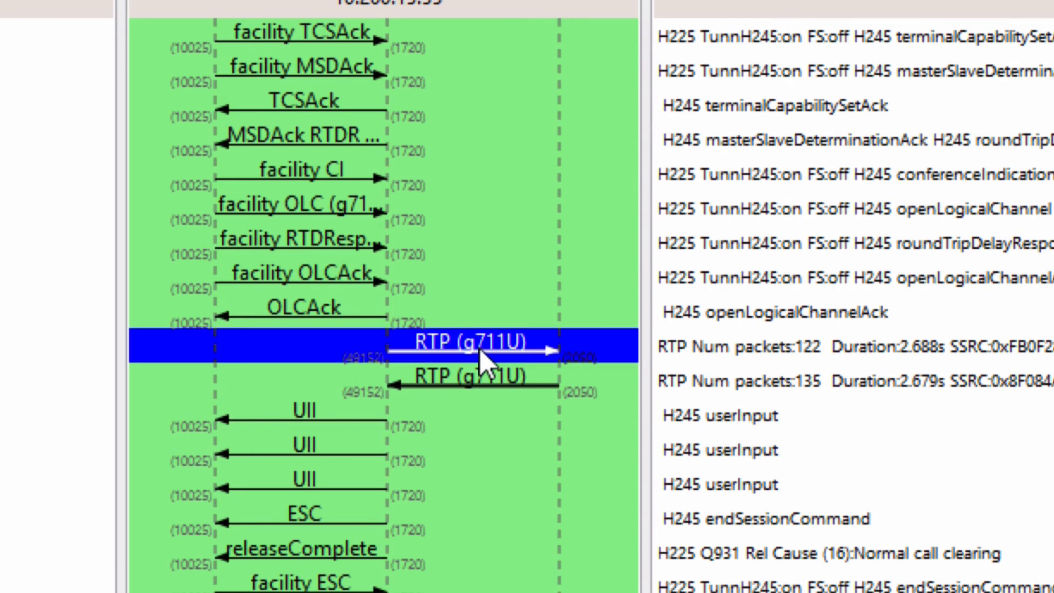
mouse_move(709, 358)
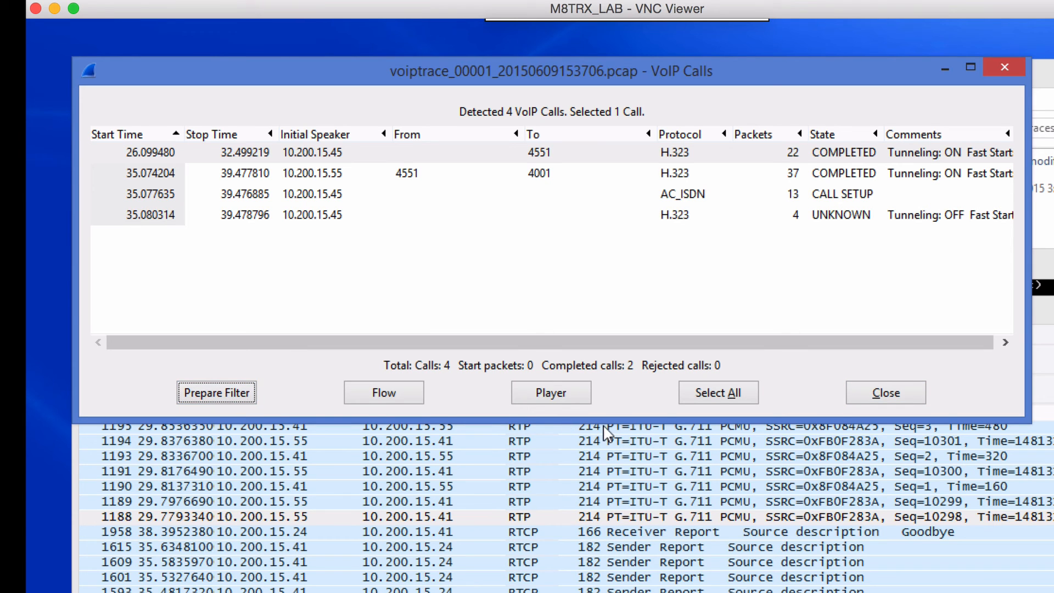
- Prepare a display filter on the first call's frame numbers to isolate its packets
click(884, 393)
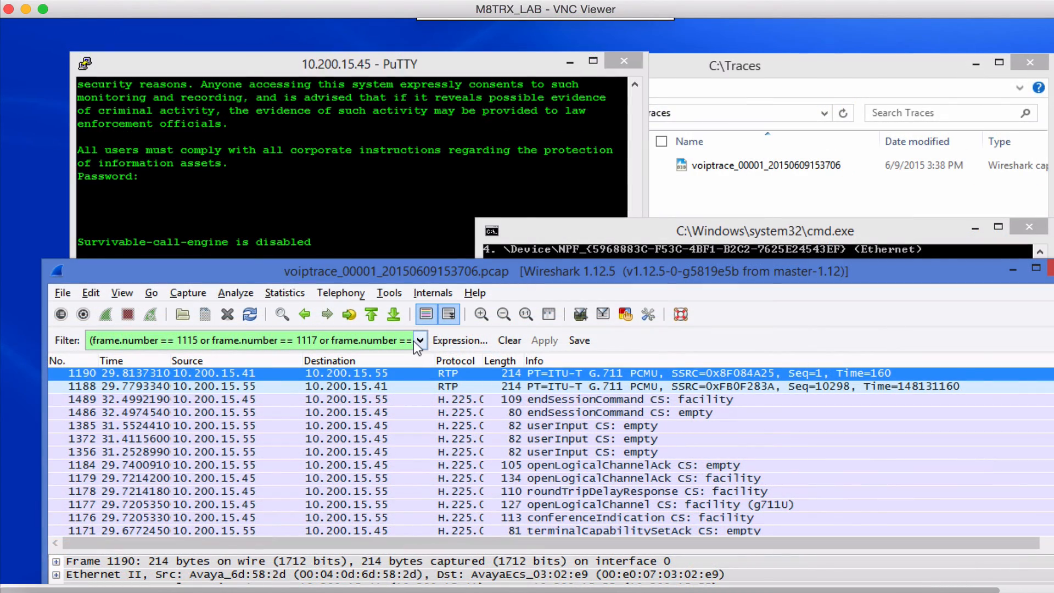
mouse_move(428, 248)
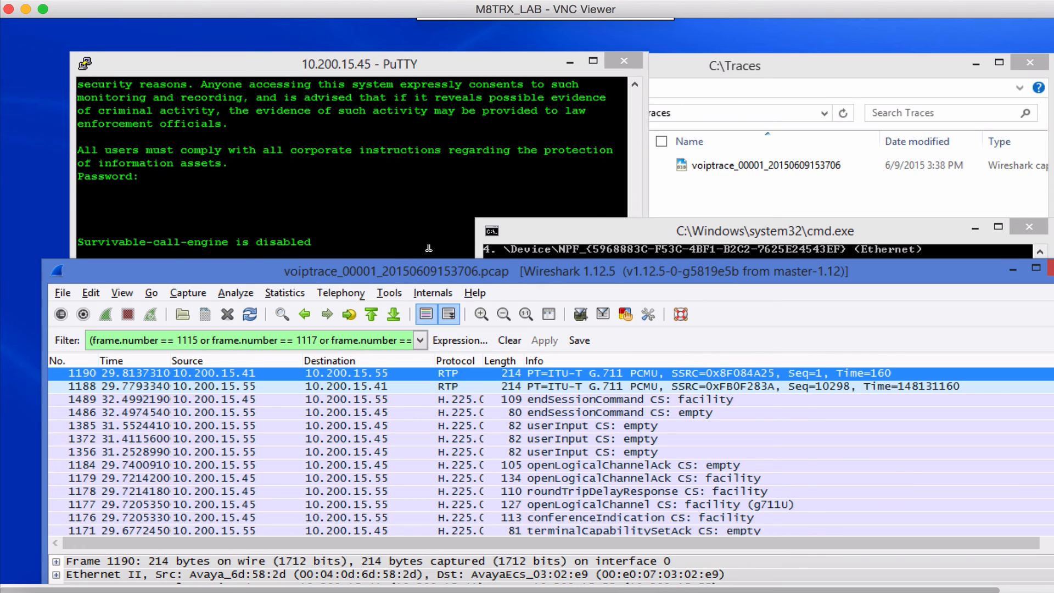
mouse_move(562, 253)
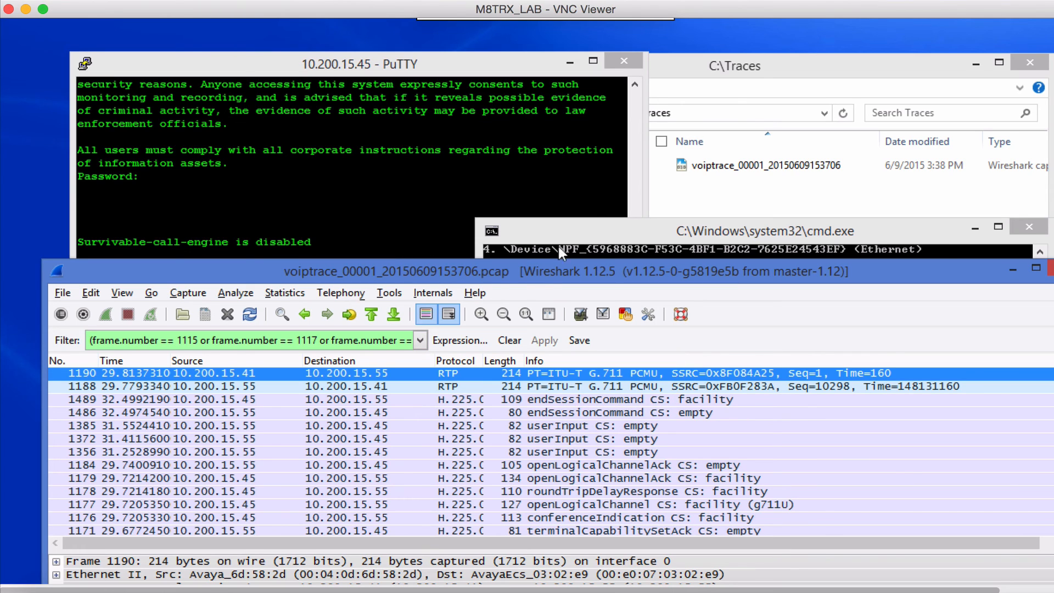
mouse_move(427, 196)
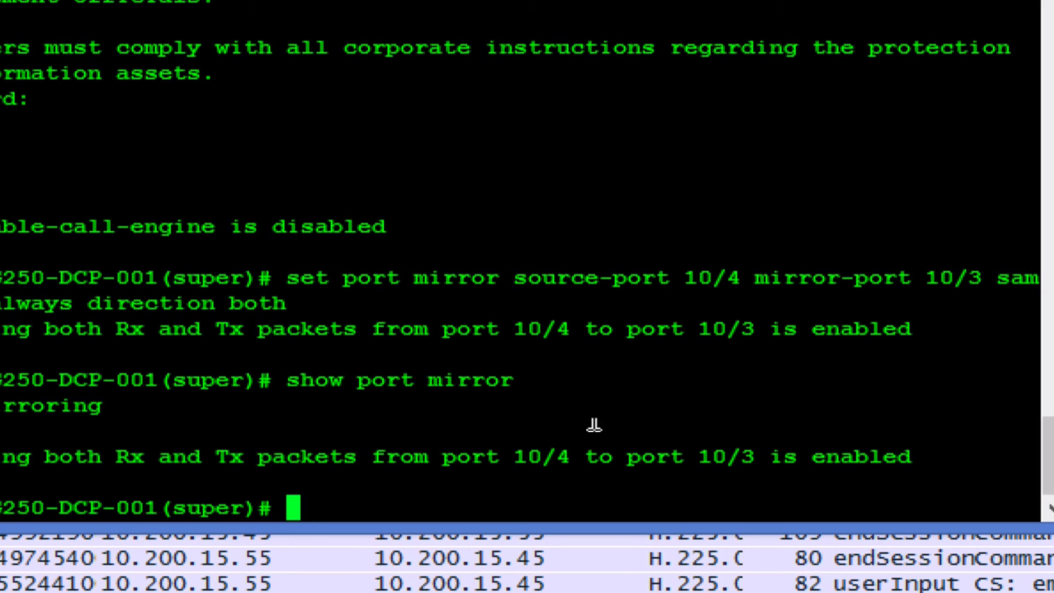
mouse_move(593, 426)
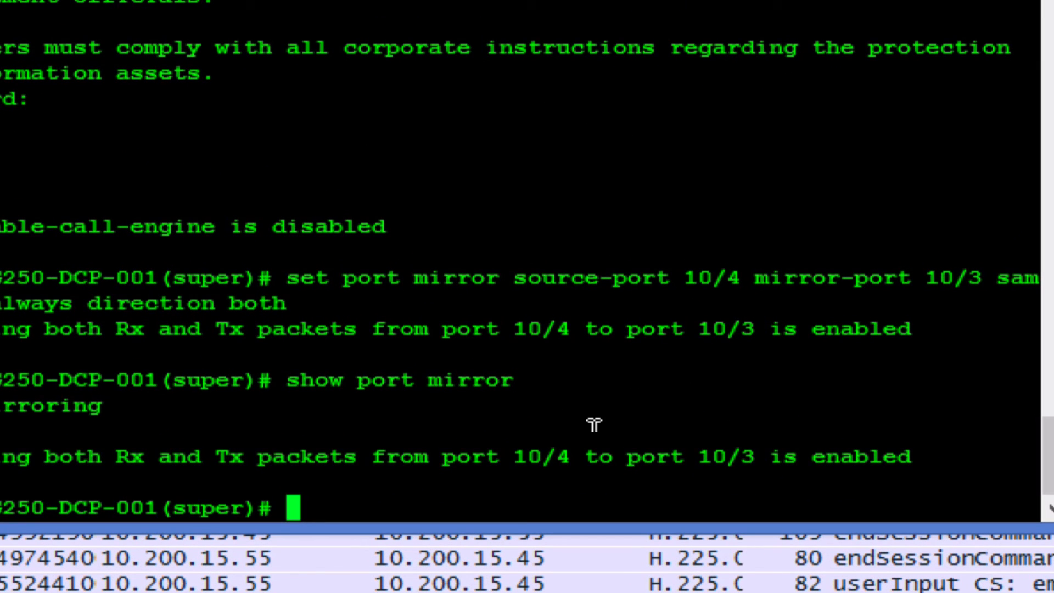
- Run 'clear port mirror' and confirm, clearing mirroring from port 10/4 to 10/3
text(cle)
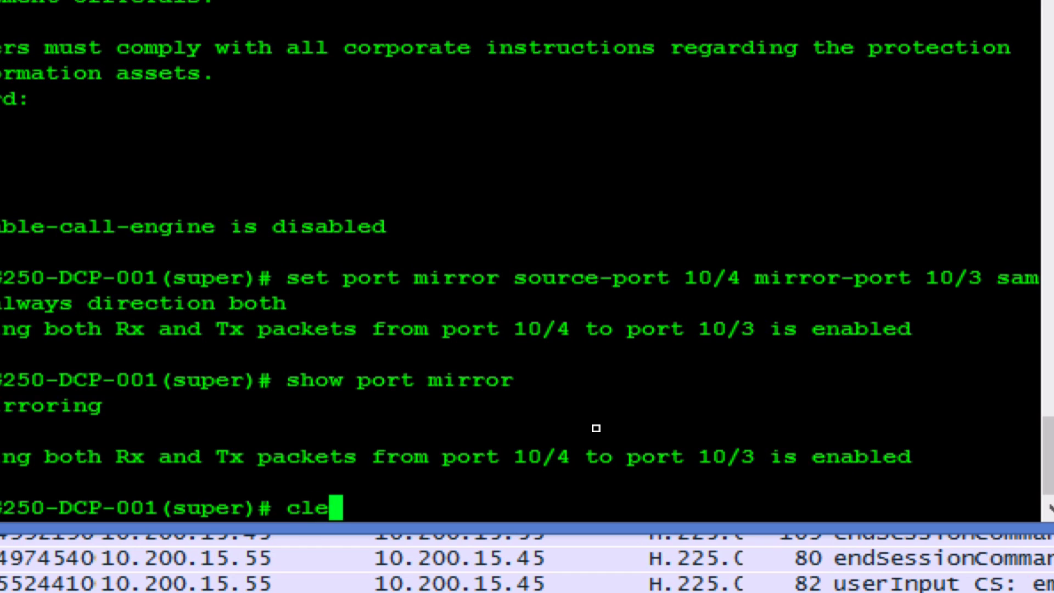
text(ar po)
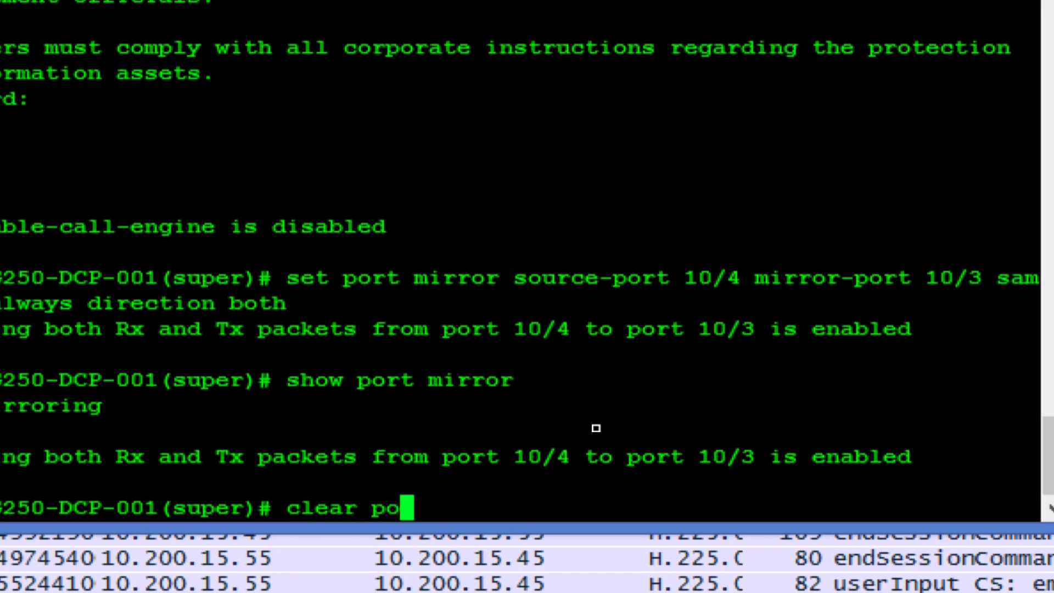
text(rt mirror)
text(Y)
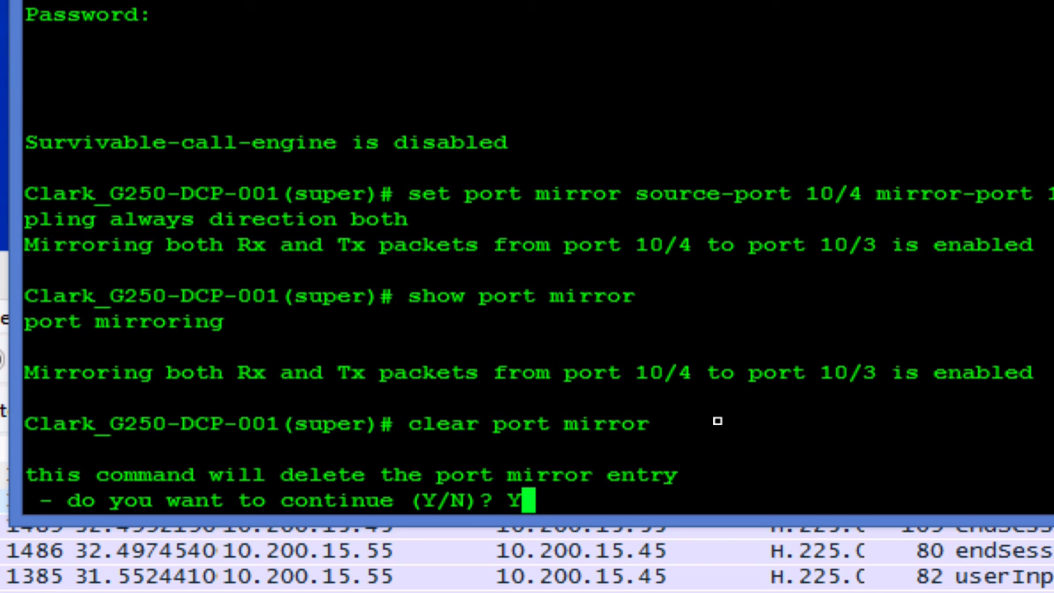
key(Return)
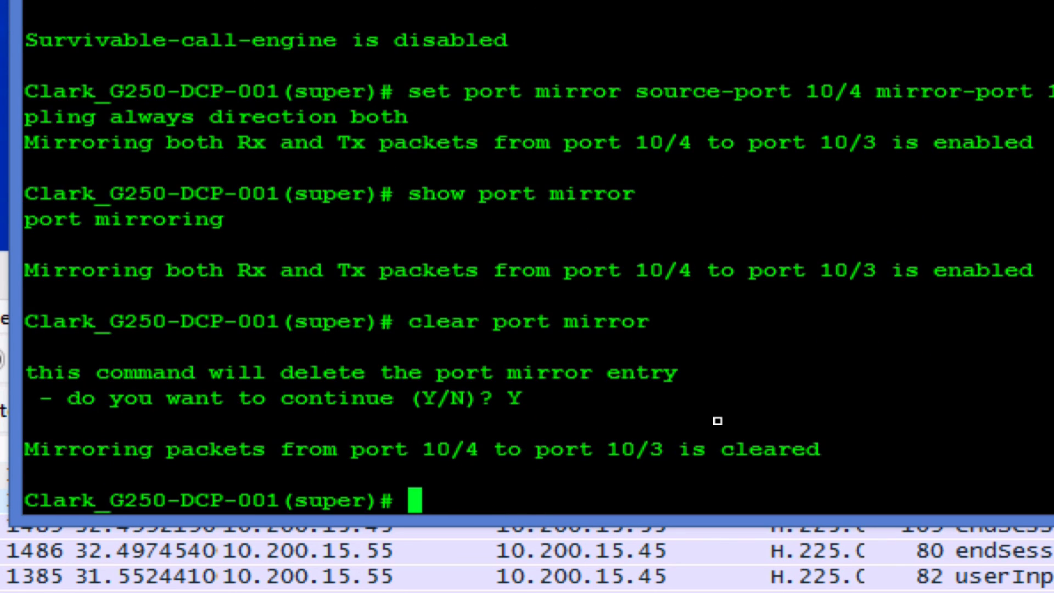